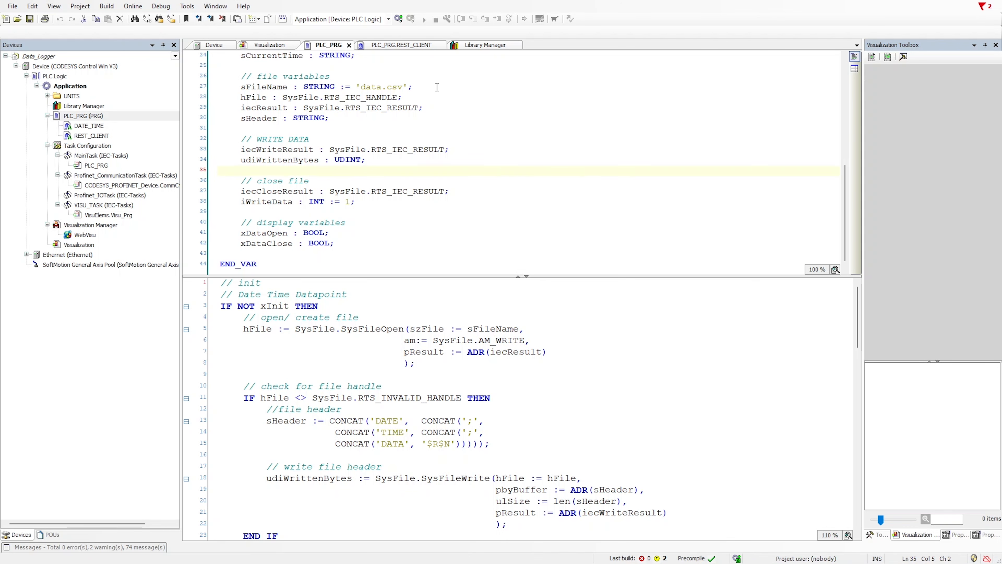
Log in to the controller and open the REST_CLIENT CFC diagram with live values.
left_click(398, 18)
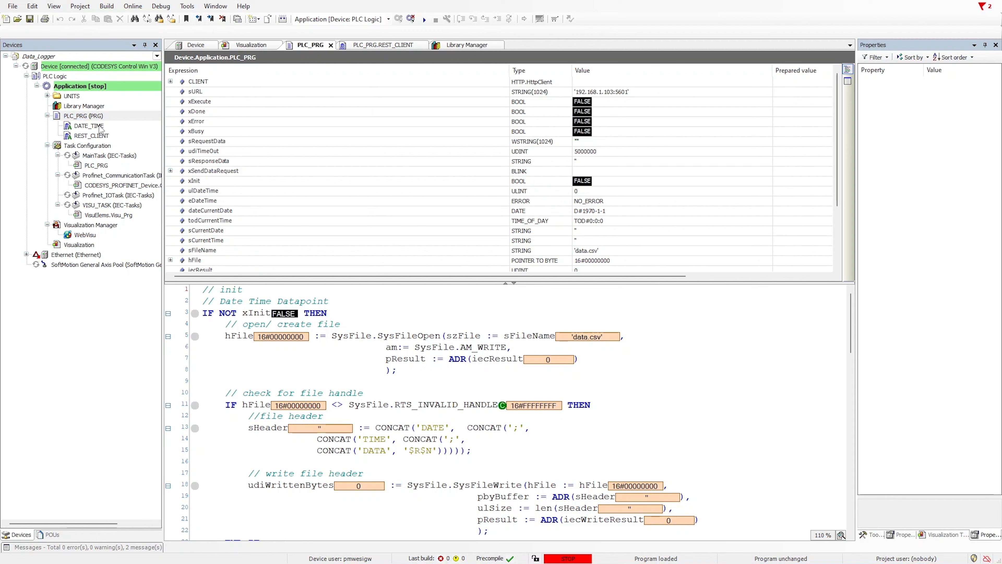
double_click(89, 126)
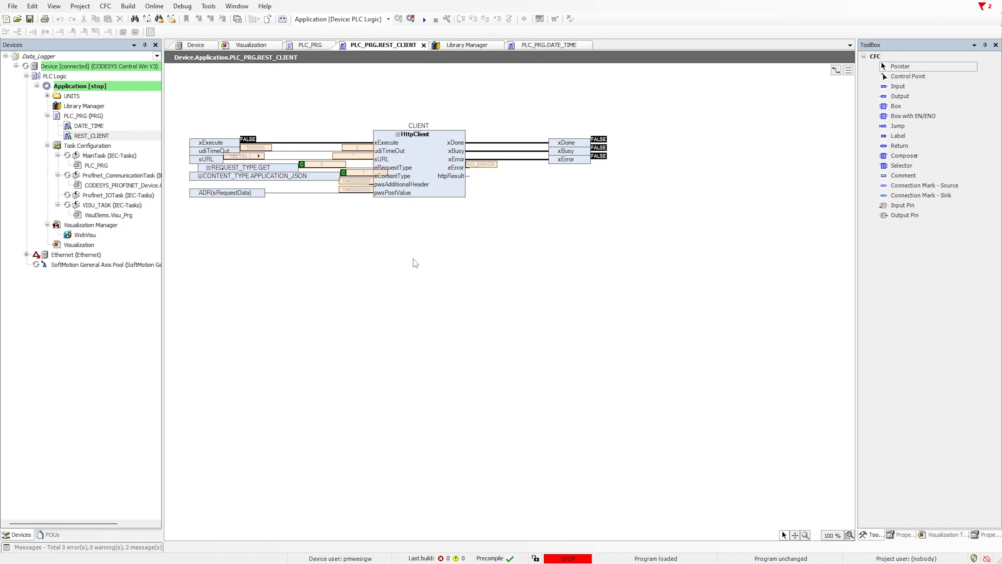
mouse_move(362, 256)
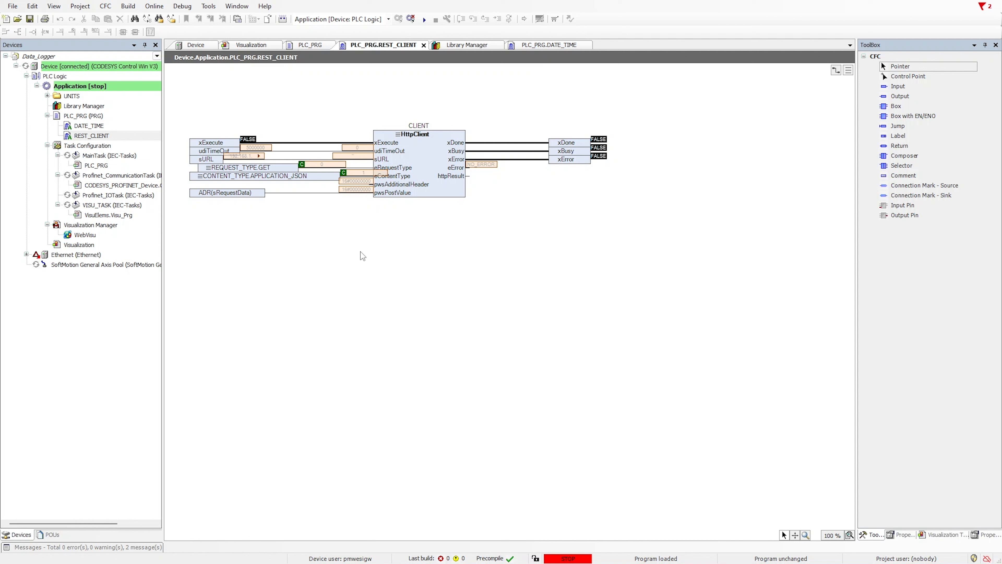
mouse_move(194, 208)
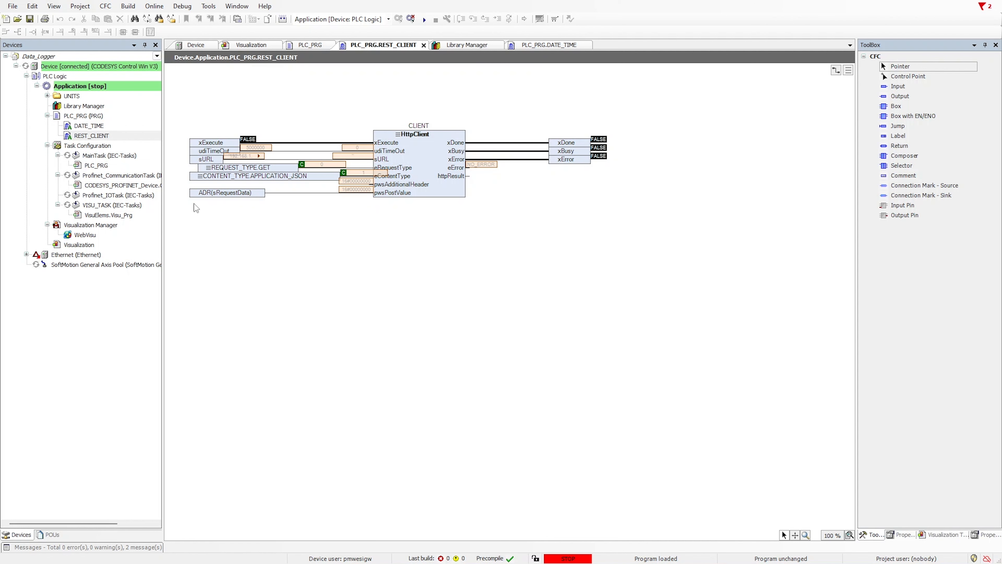
mouse_move(585, 308)
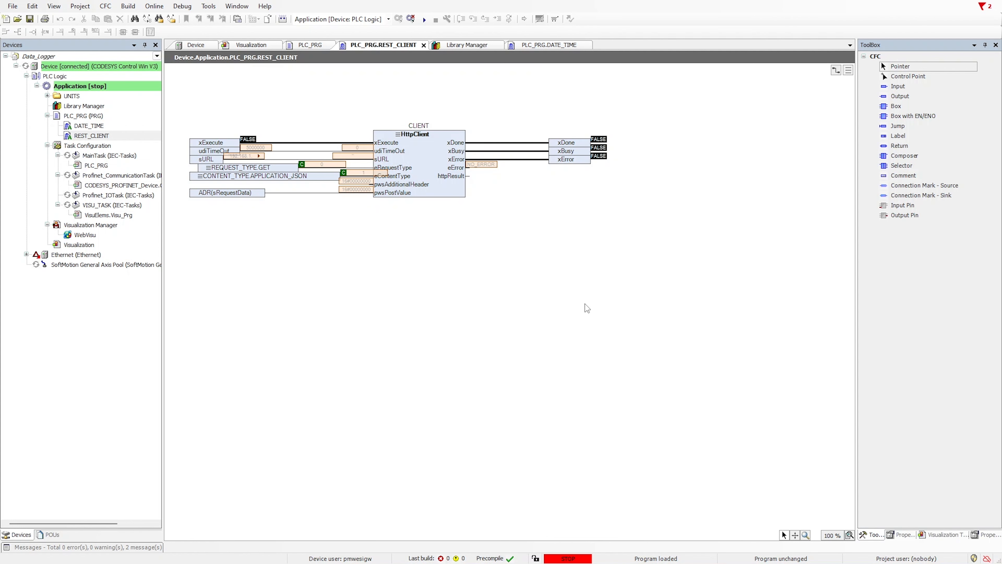
mouse_move(413, 289)
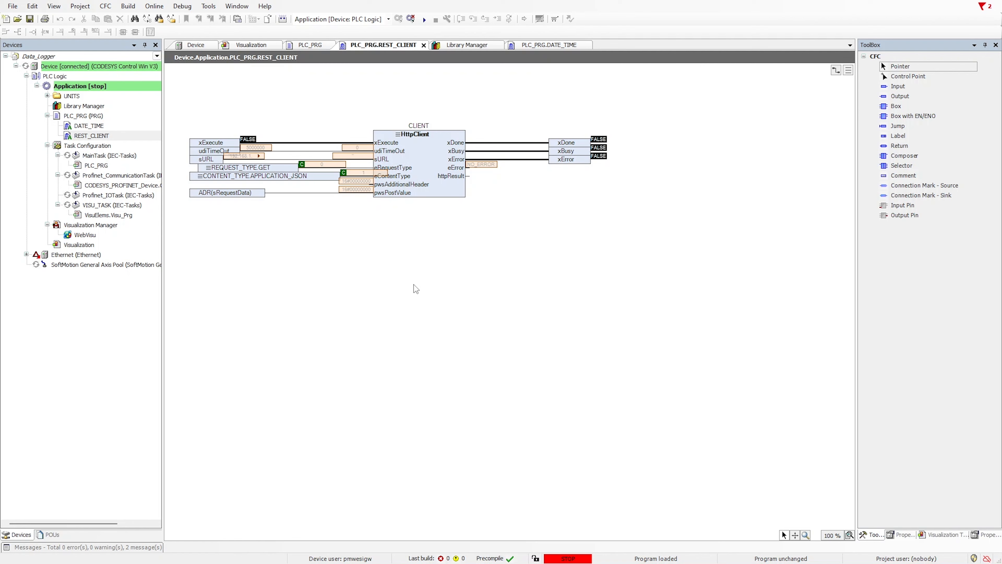
Start the application from PLC_PRG and switch to the running Visualization.
left_click(79, 116)
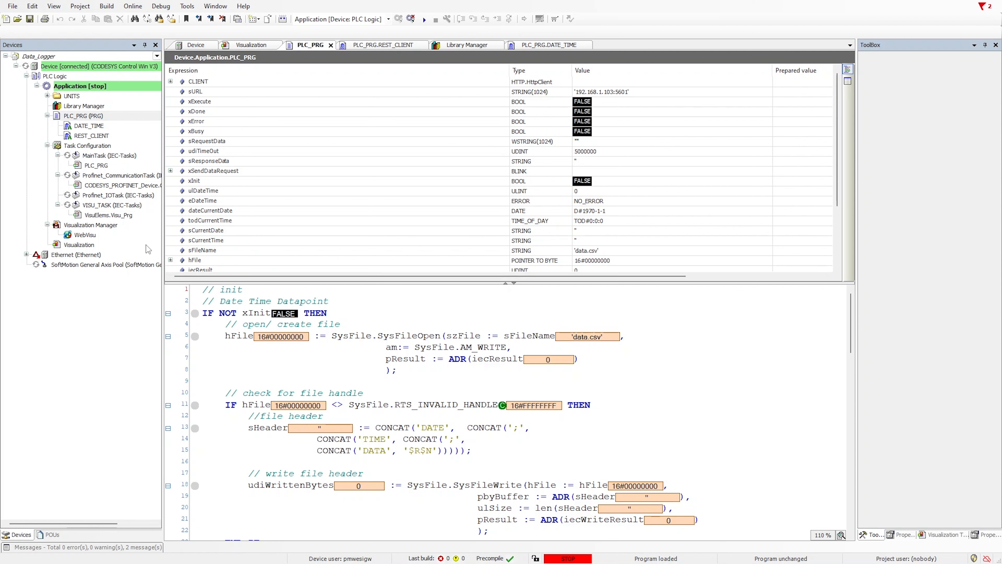
left_click(425, 19)
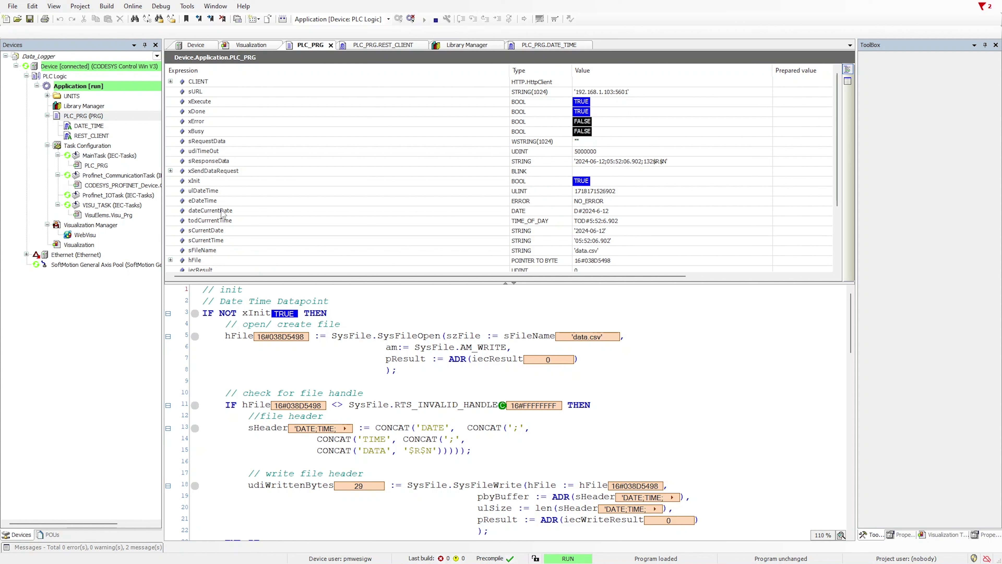
left_click(251, 45)
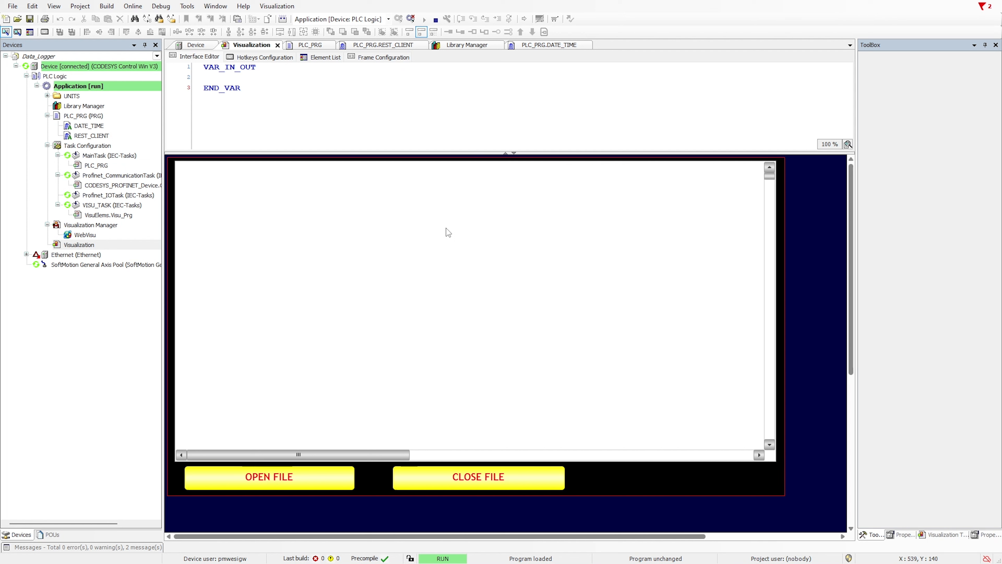
mouse_move(372, 318)
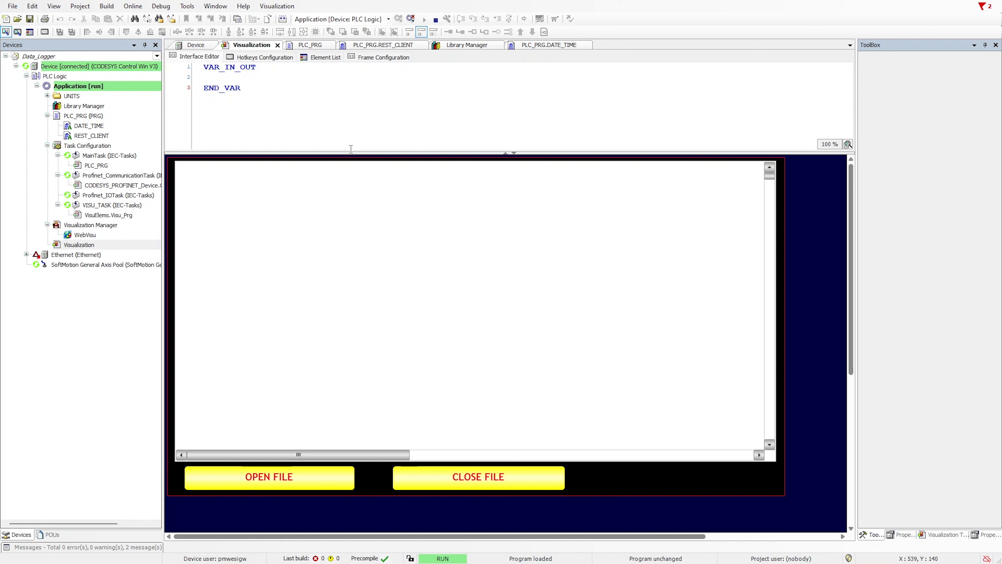
mouse_move(309, 477)
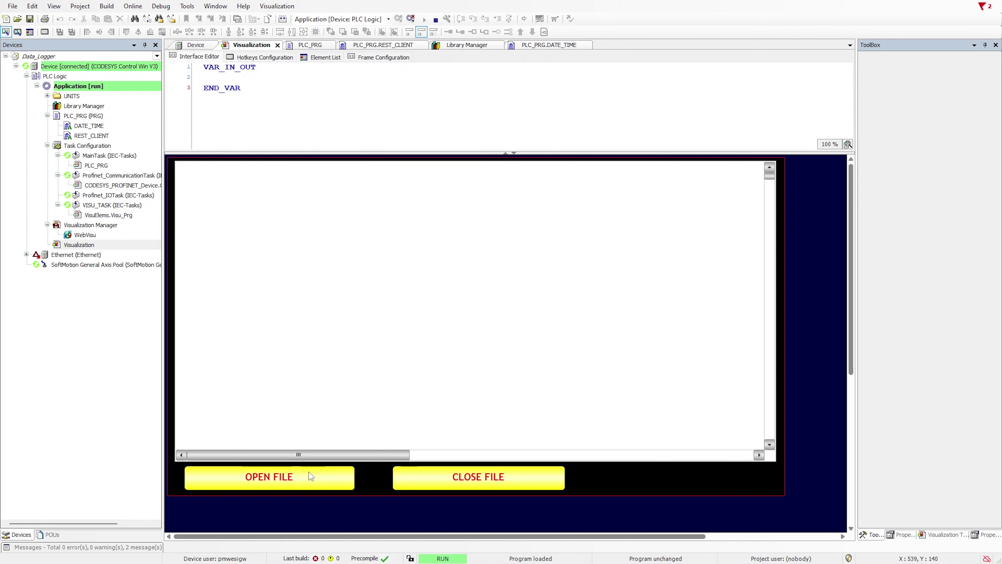
Load and reload data.csv into the text area via OPEN FILE, showing rows through 05:53:06.
left_click(268, 477)
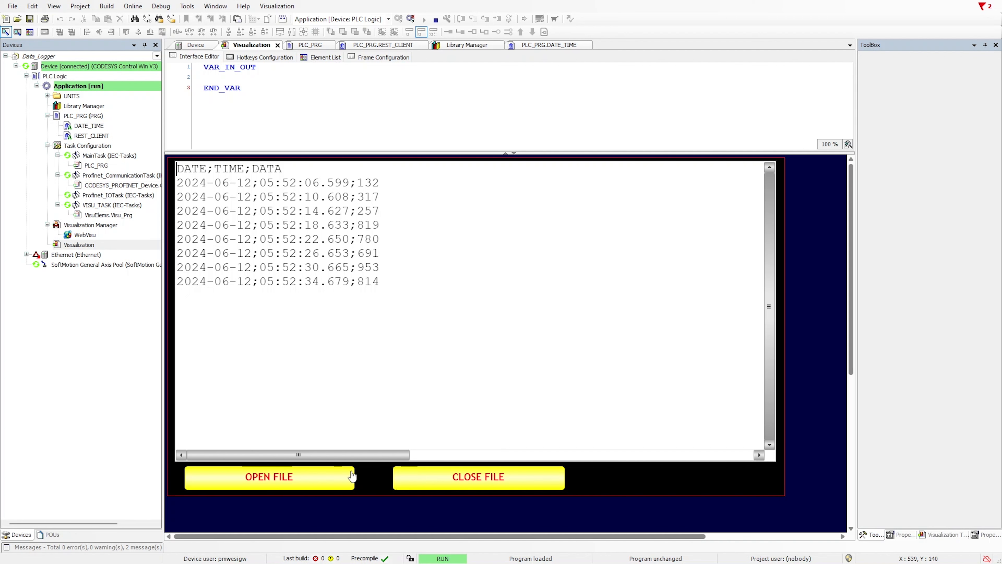
mouse_move(304, 485)
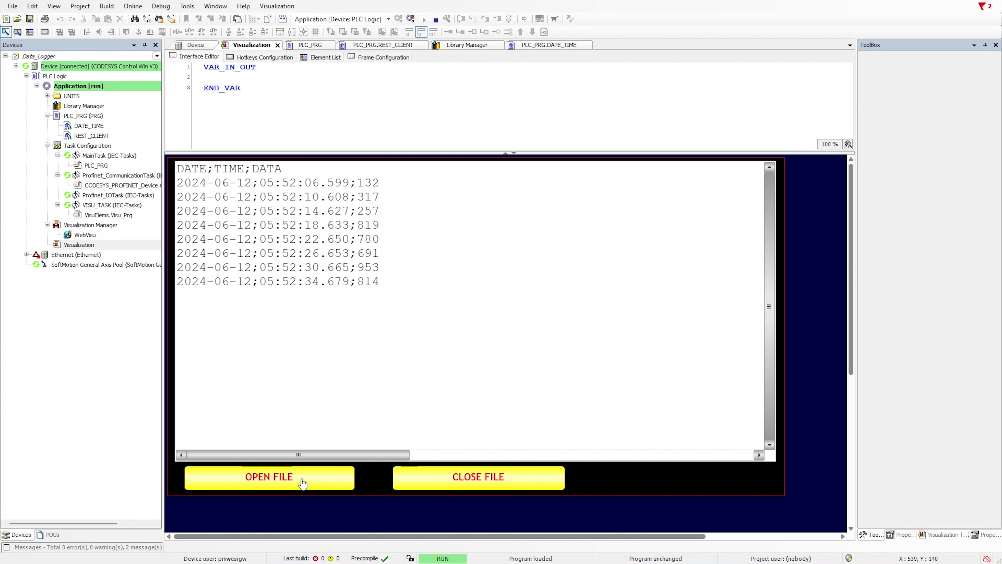
mouse_move(394, 224)
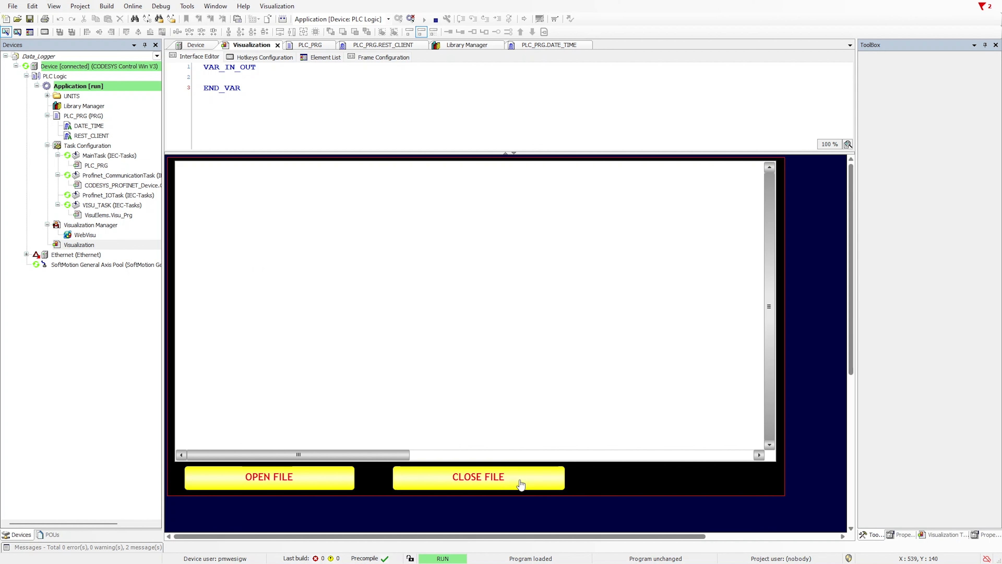
mouse_move(326, 487)
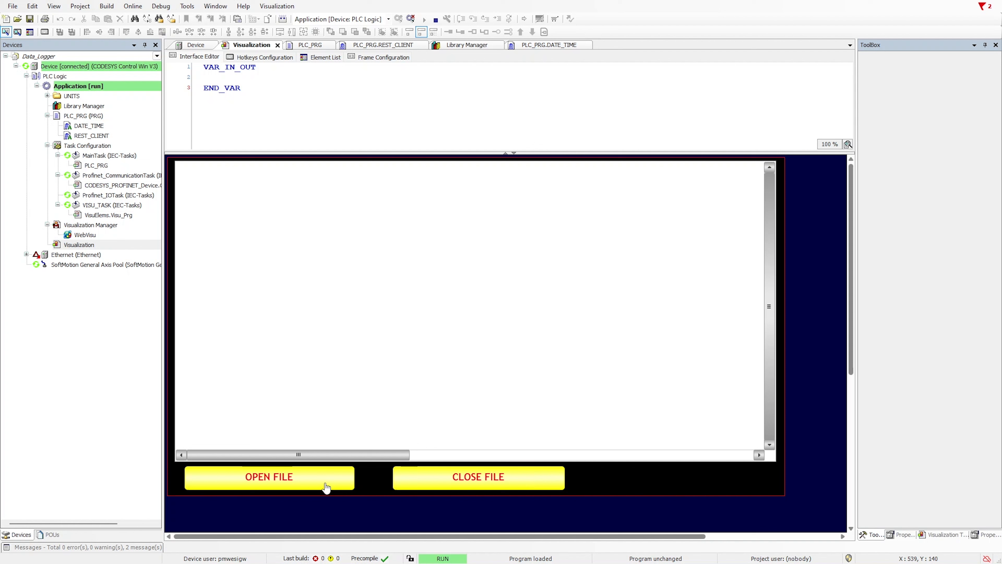
left_click(269, 477)
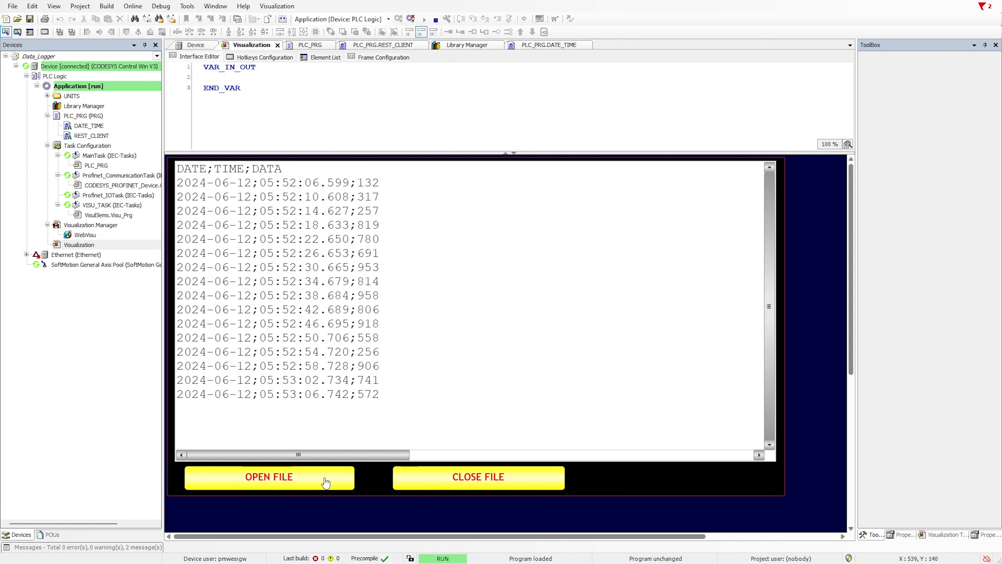
mouse_move(418, 31)
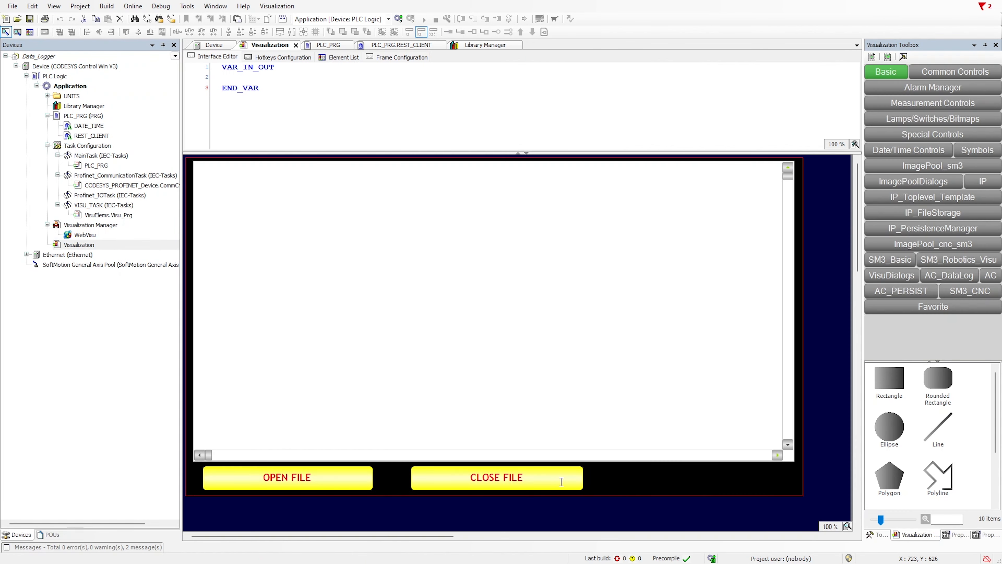
Duplicate CLOSE FILE as a DOWNLOAD FILE button and clear its inherited xDataClose toggle variable.
left_click(497, 478)
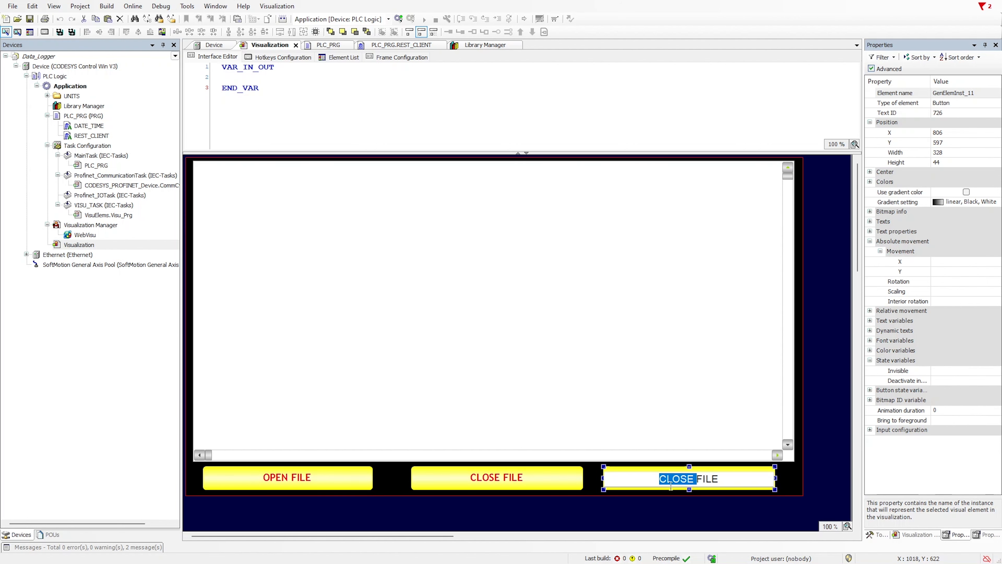
type("DFILE")
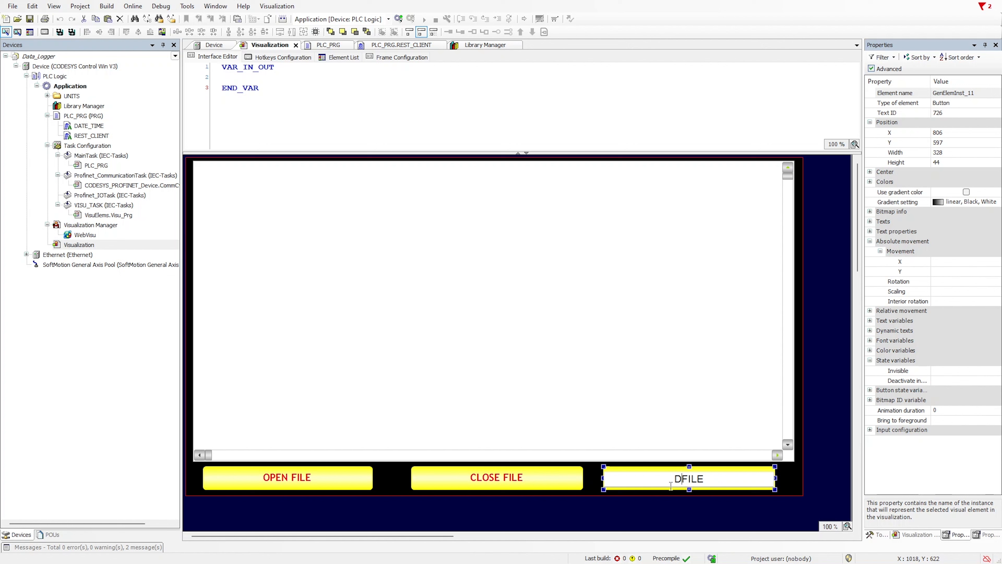
type("OWNLOAD FILE")
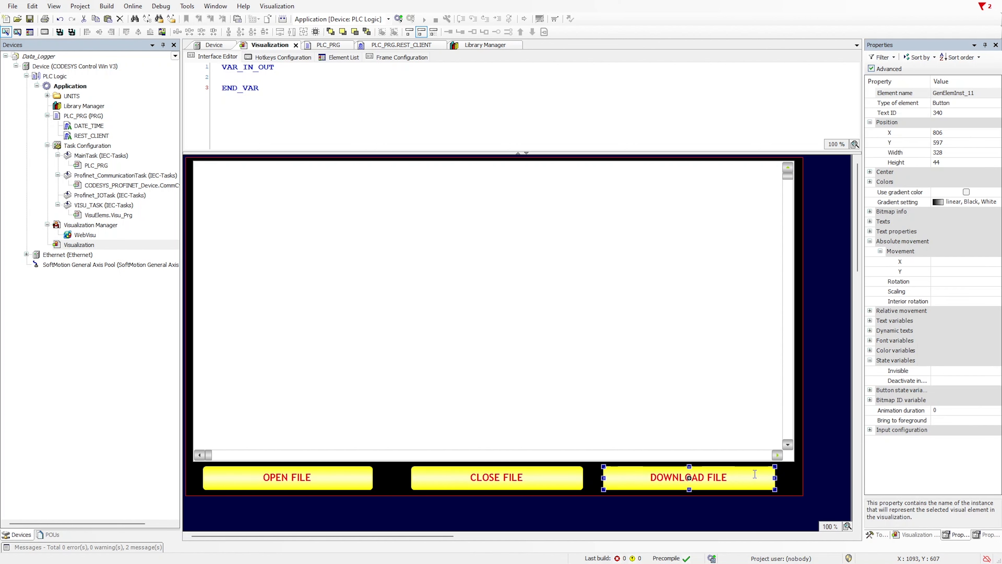
mouse_move(862, 345)
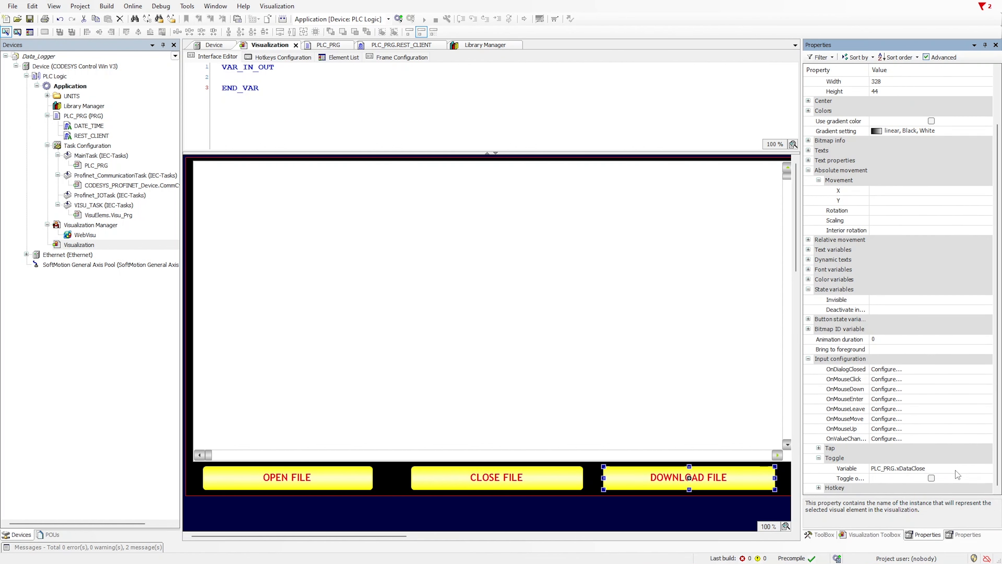
left_click(911, 468)
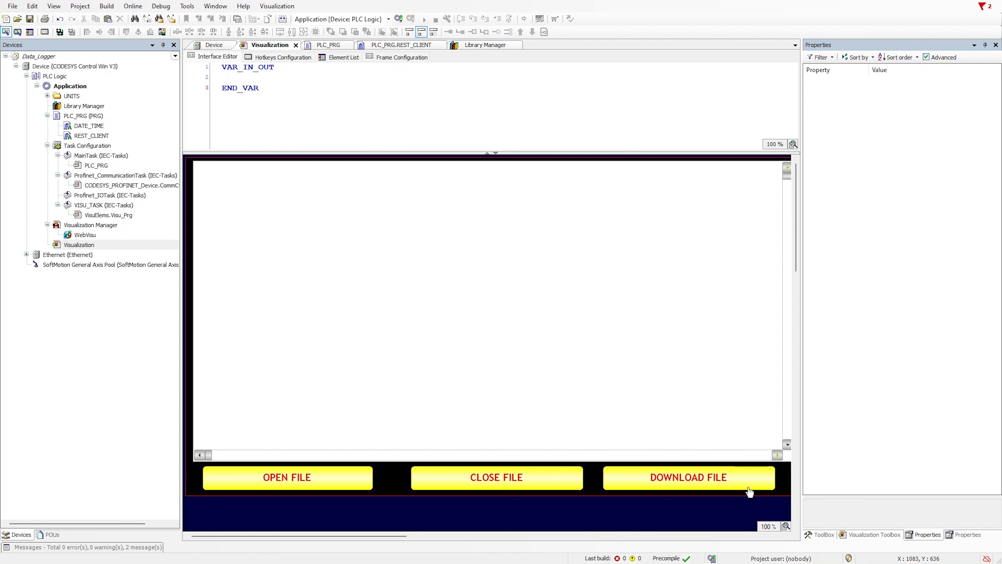
left_click(688, 478)
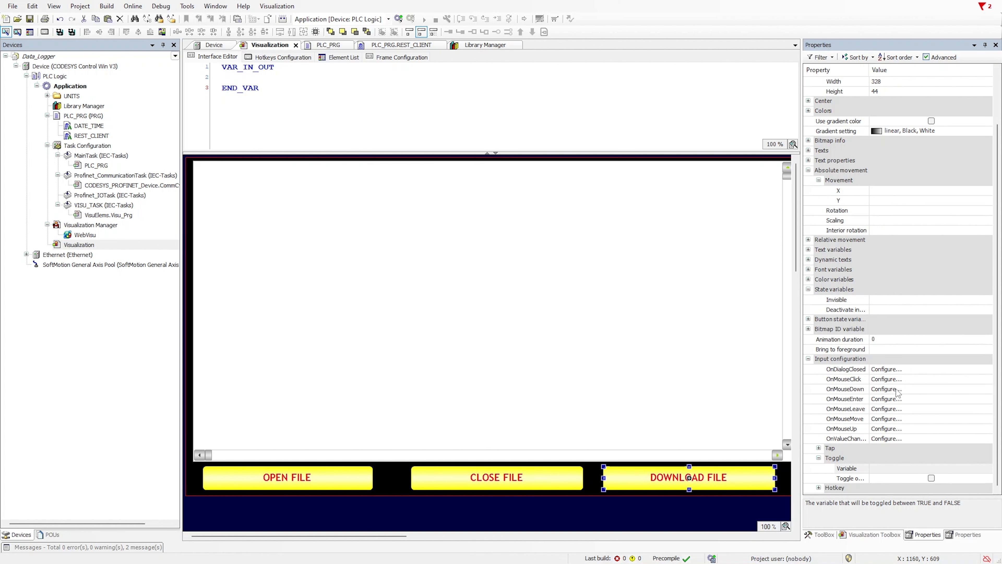
Add a File Transfer action to the DOWNLOAD FILE button's OnMouseDown input.
left_click(886, 389)
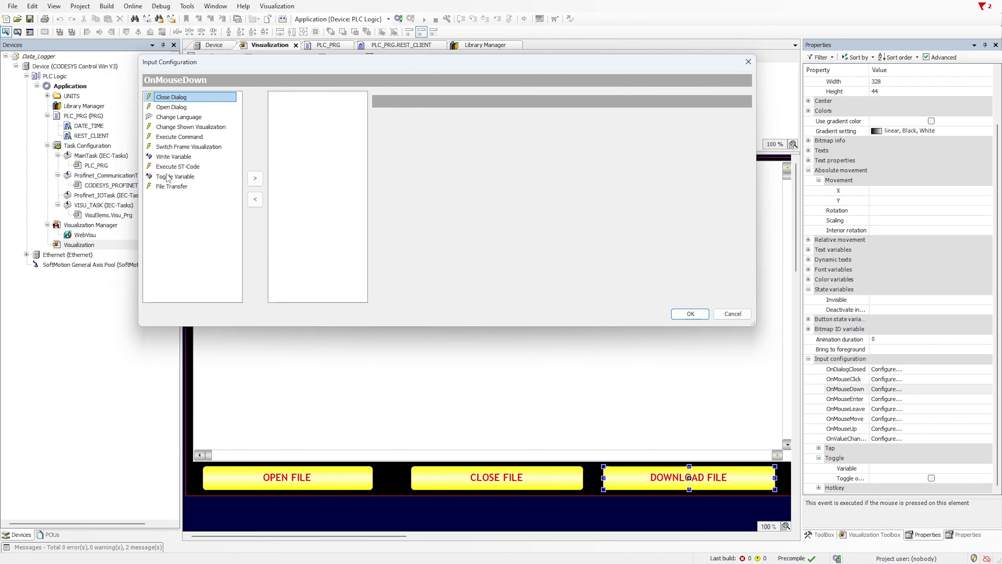
mouse_move(177, 190)
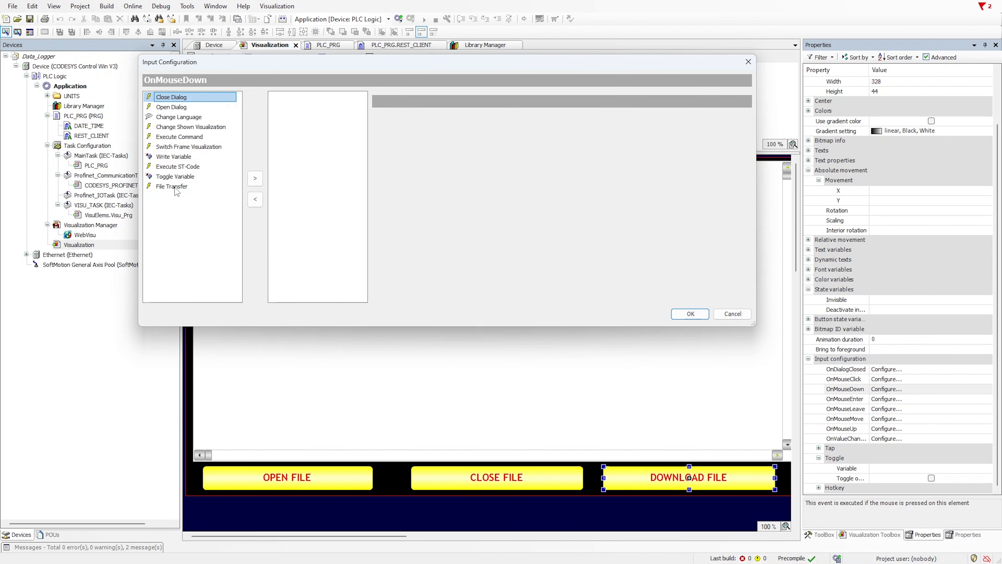
left_click(171, 186)
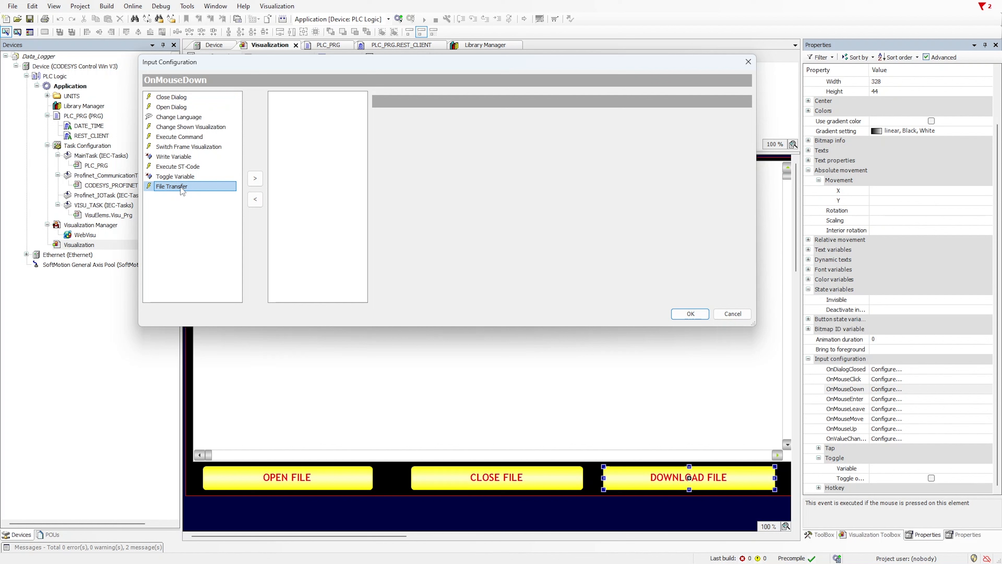
left_click(254, 178)
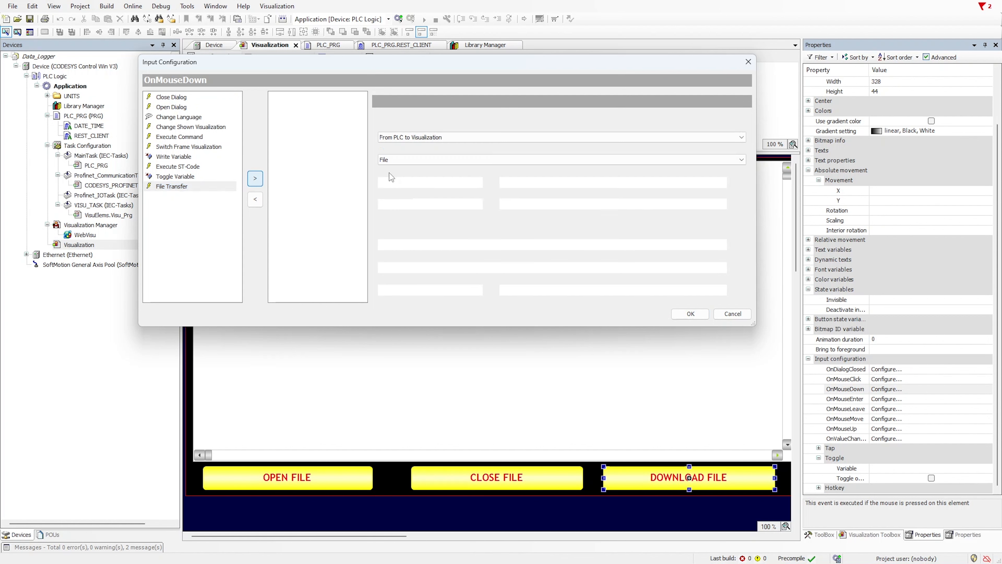
left_click(254, 179)
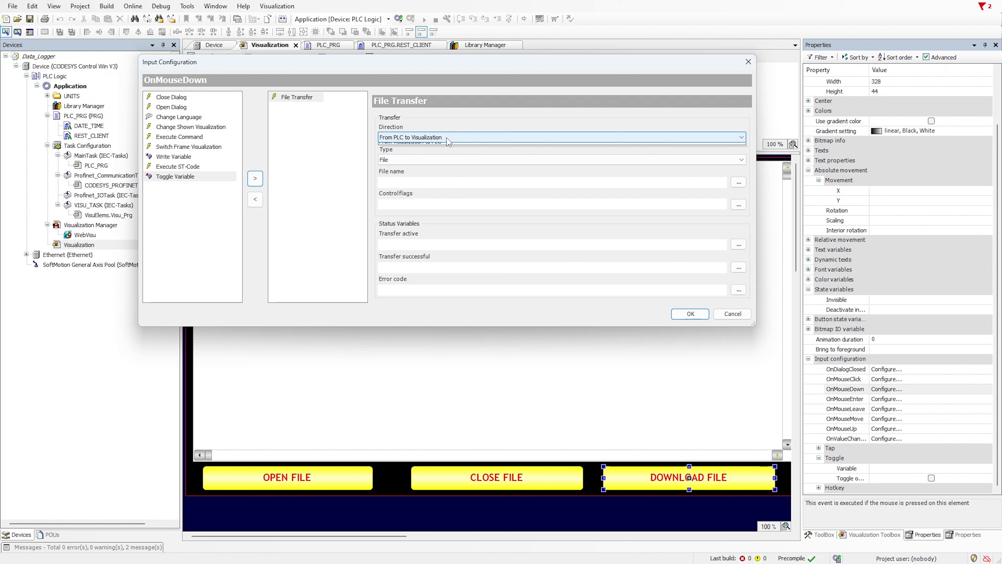
Keep the transfer direction From PLC to Visualization and the type as File.
left_click(741, 136)
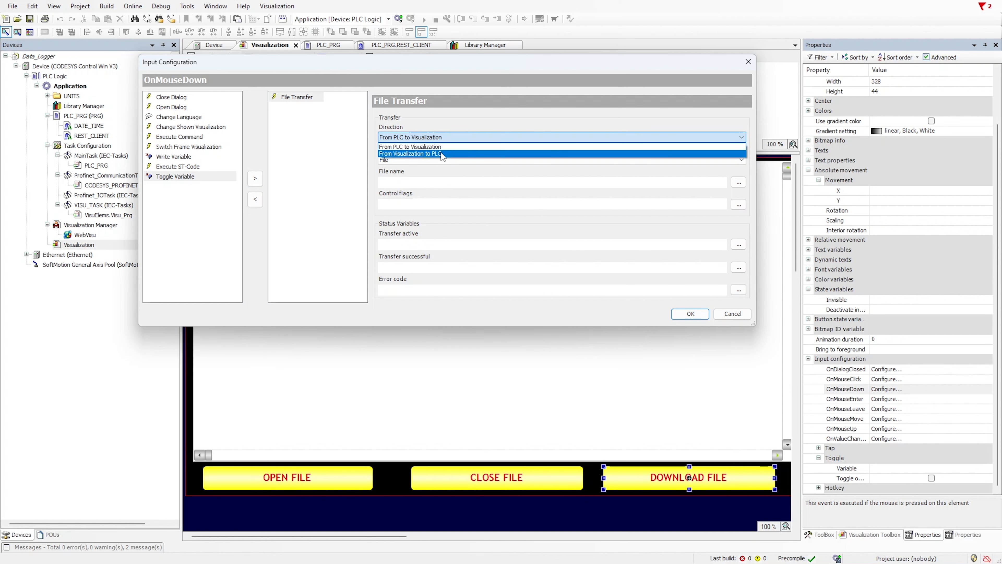
left_click(409, 146)
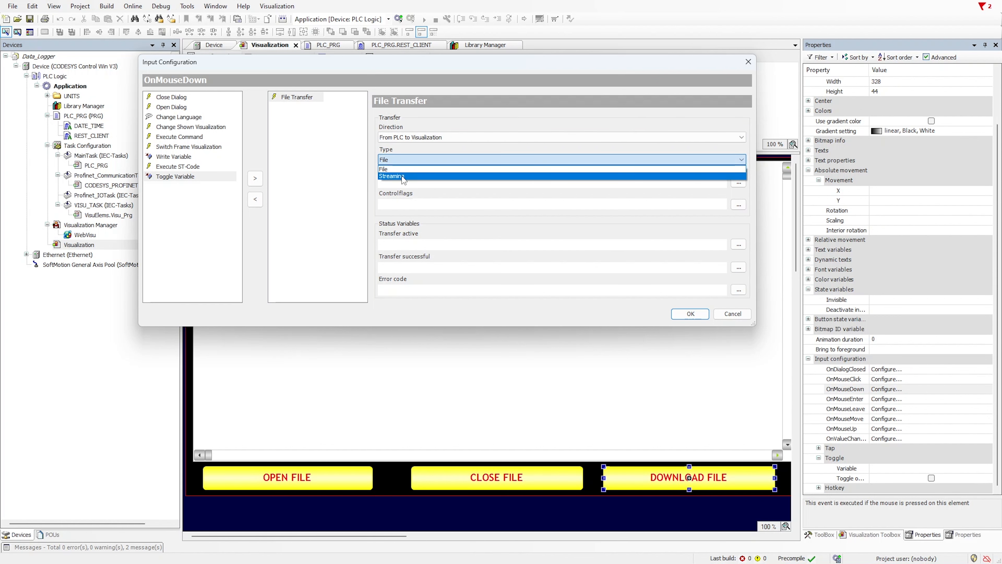
mouse_move(404, 171)
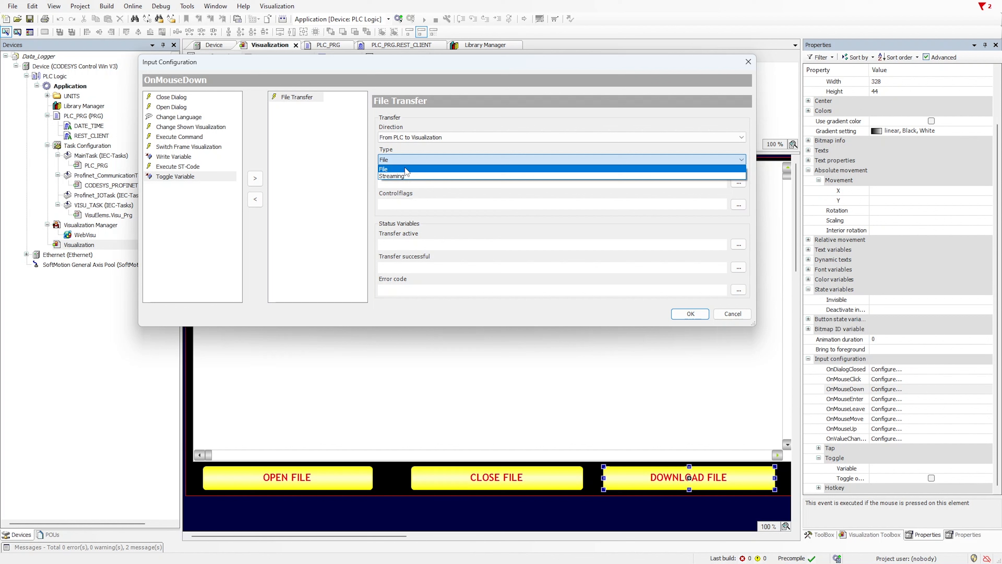
left_click(383, 169)
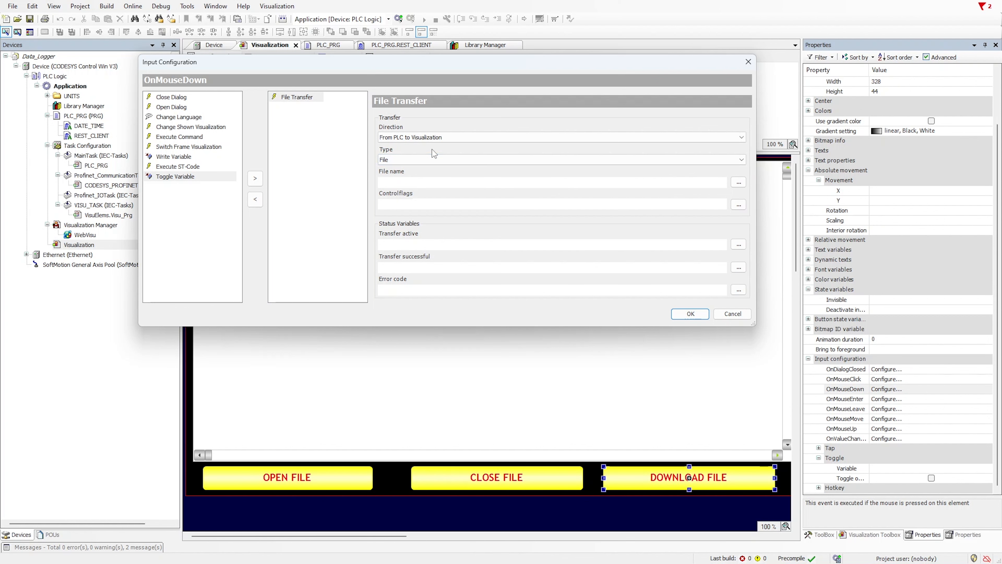
mouse_move(493, 196)
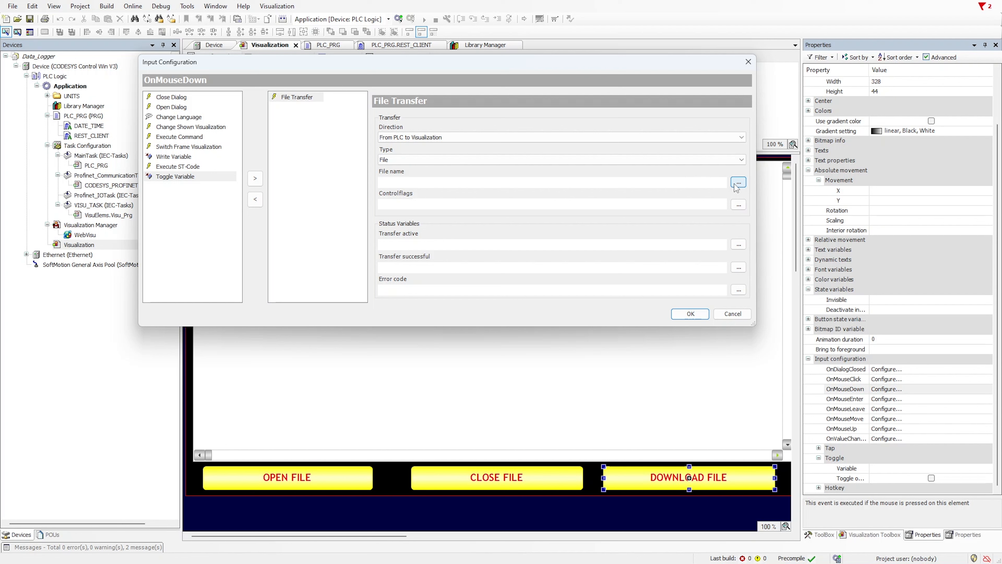
mouse_move(738, 183)
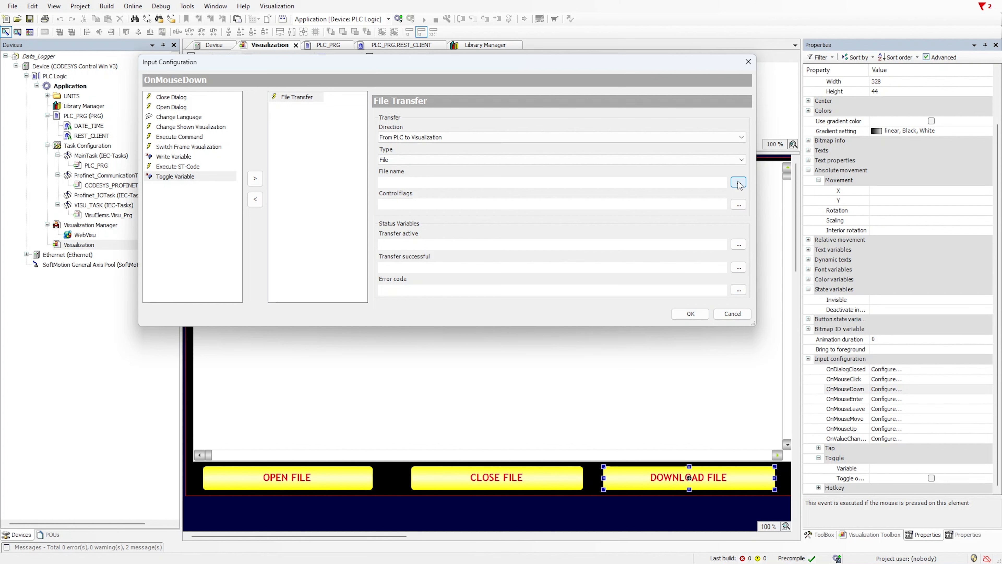
Choose PLC_PRG.sFileName in the Input Assistant as the transfer file name.
left_click(738, 181)
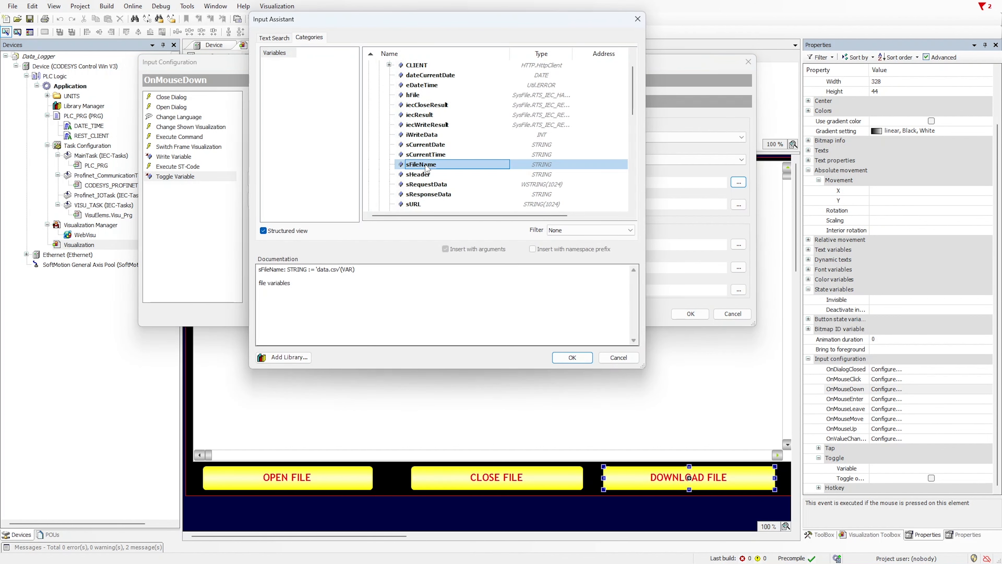
left_click(572, 357)
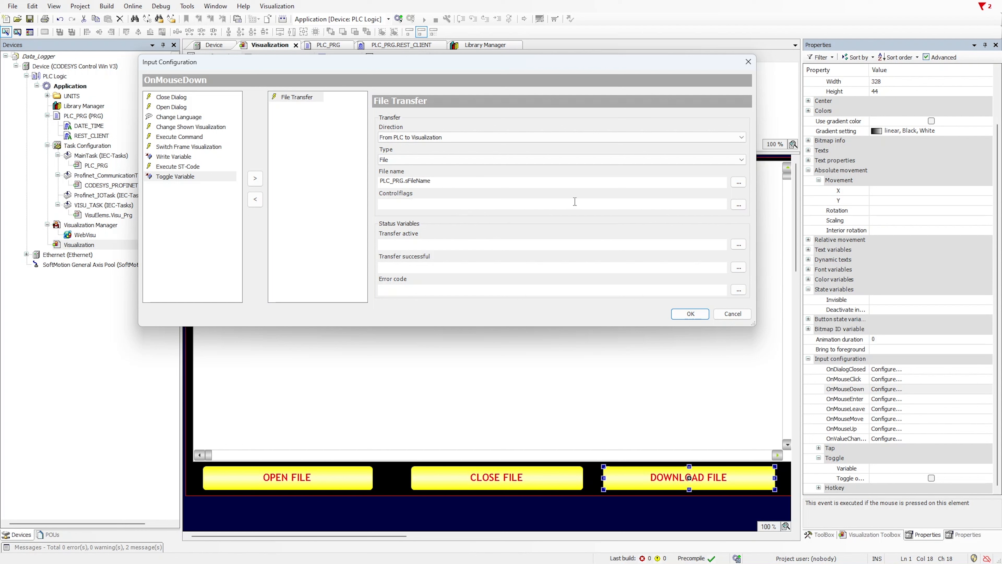
left_click(431, 181)
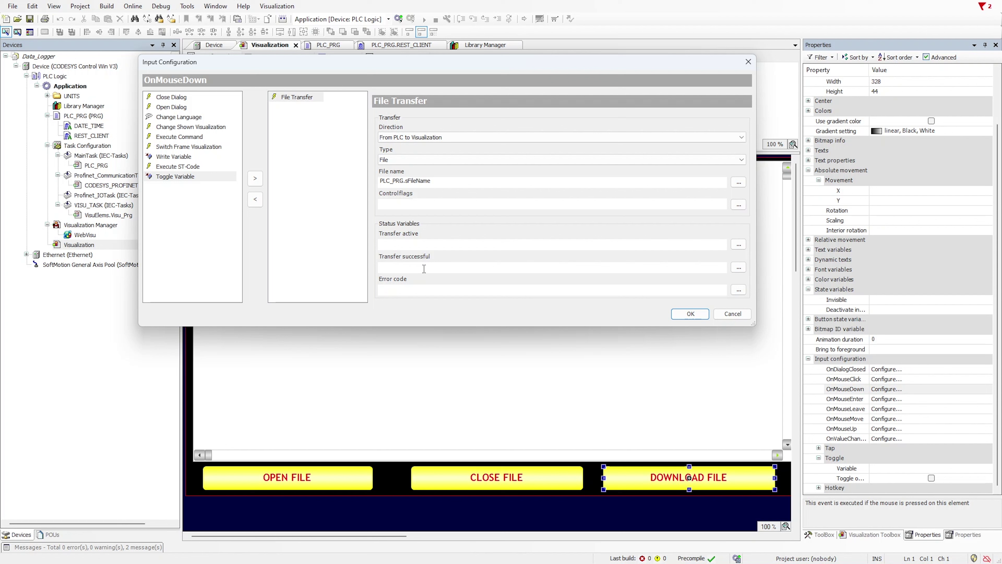
left_click(422, 268)
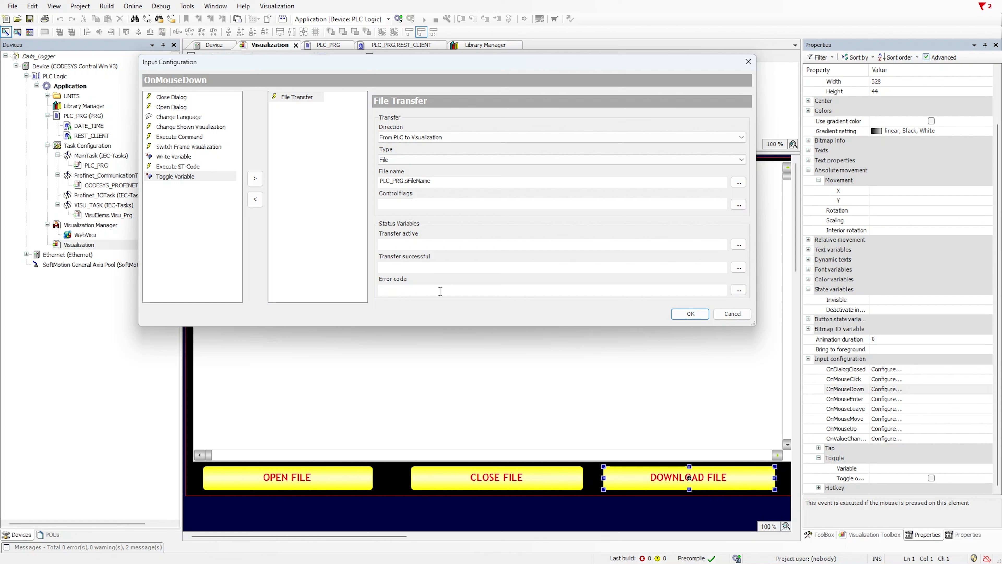
Confirm the file name and save the mouse-down File Transfer configuration.
left_click(439, 289)
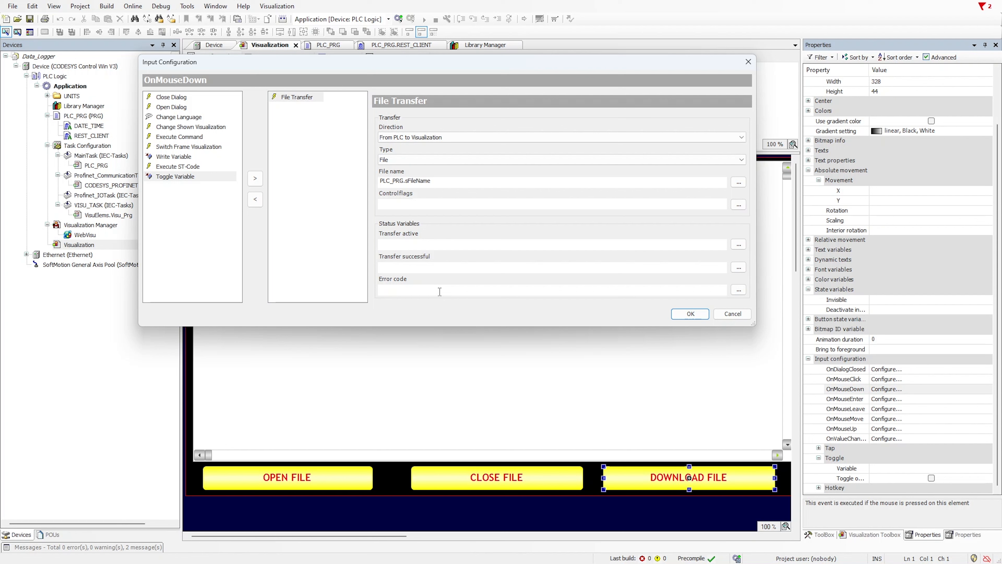
left_click(424, 288)
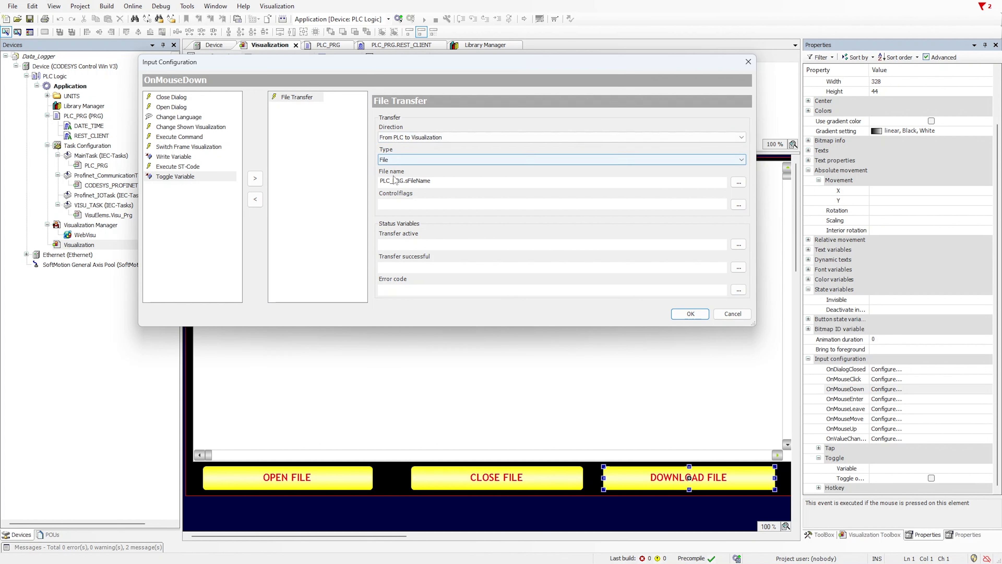
left_click(532, 285)
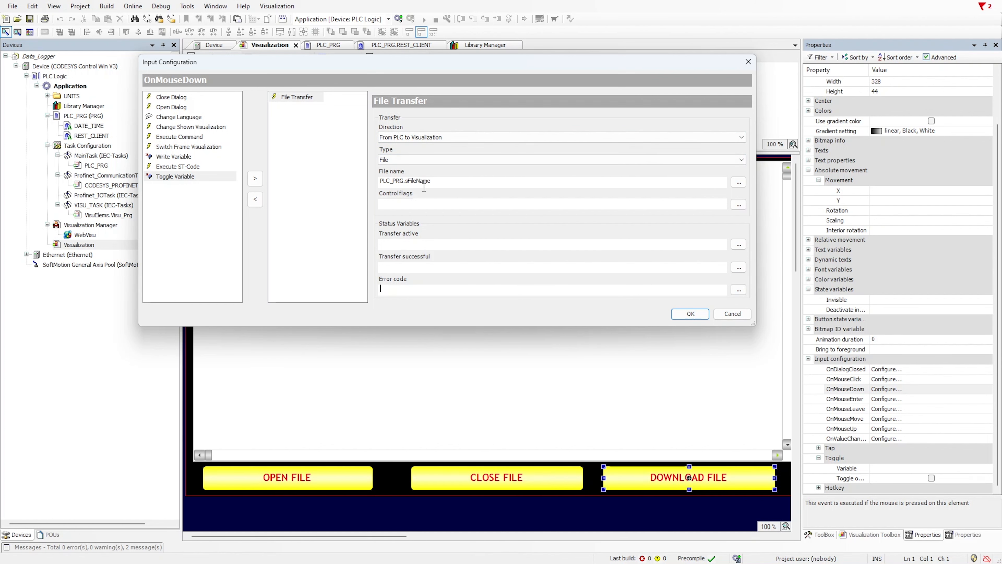
left_click(690, 314)
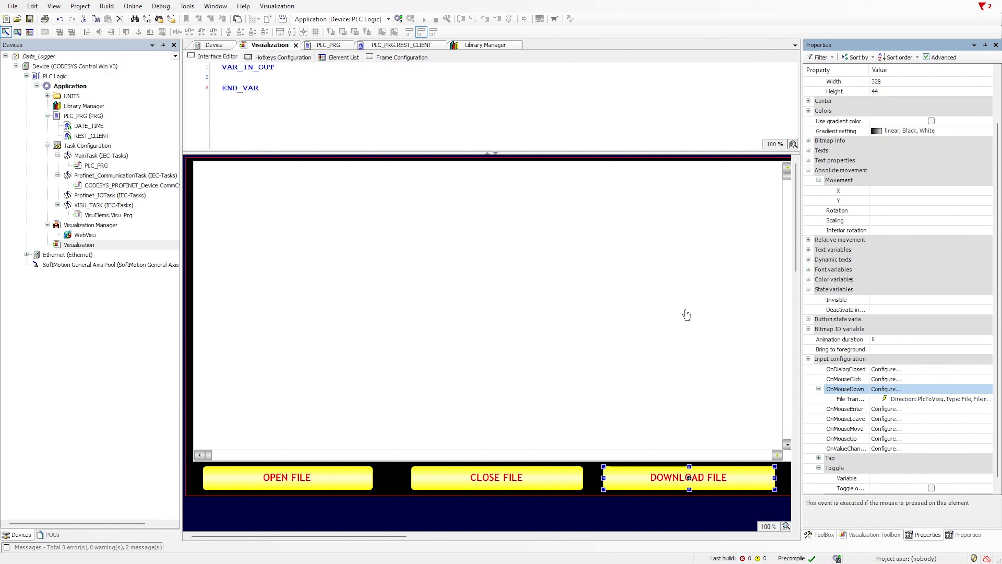
Verify sFileName := 'data.csv' in PLC_PRG, then log in to the controller again.
left_click(328, 45)
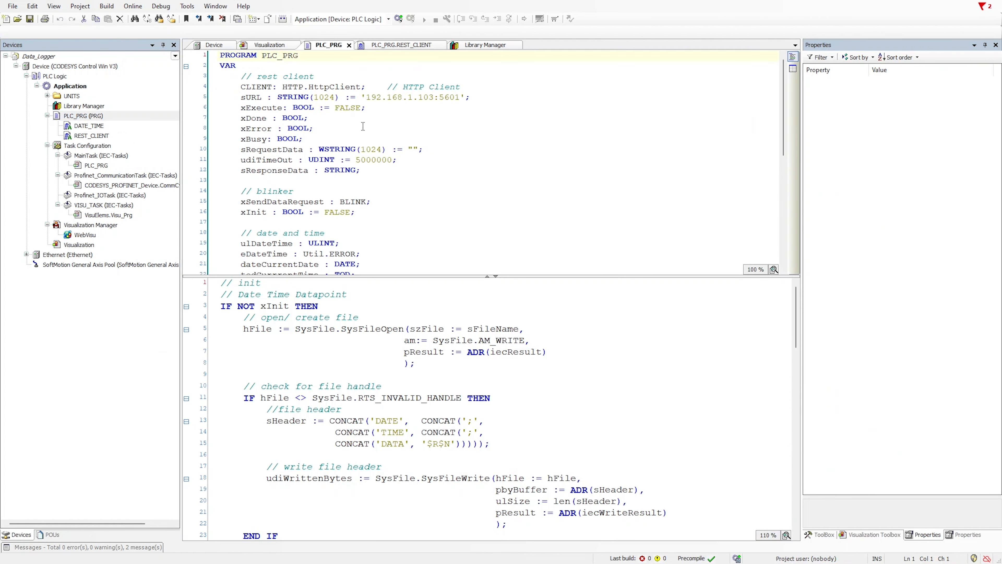
scroll("down", 3)
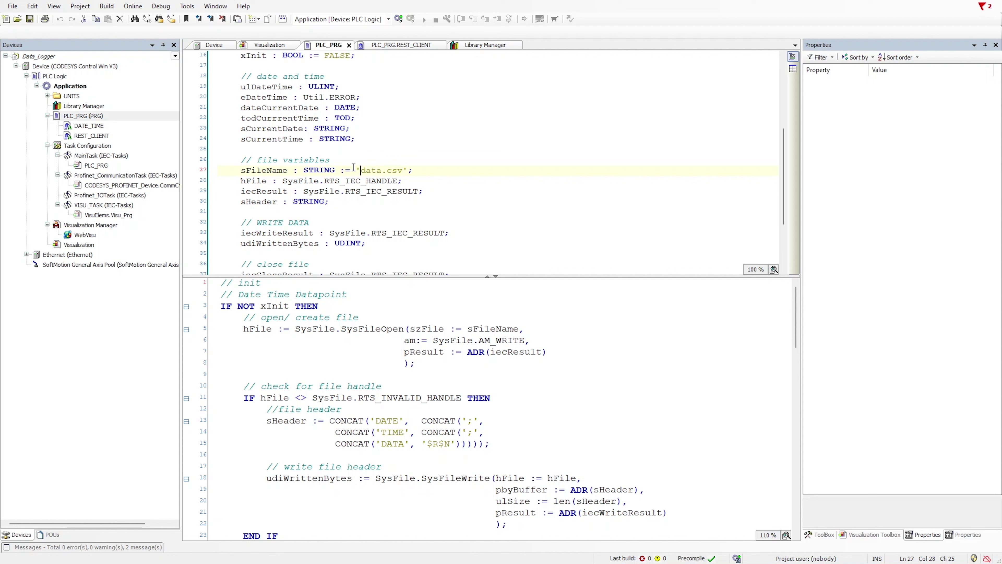
double_click(263, 170)
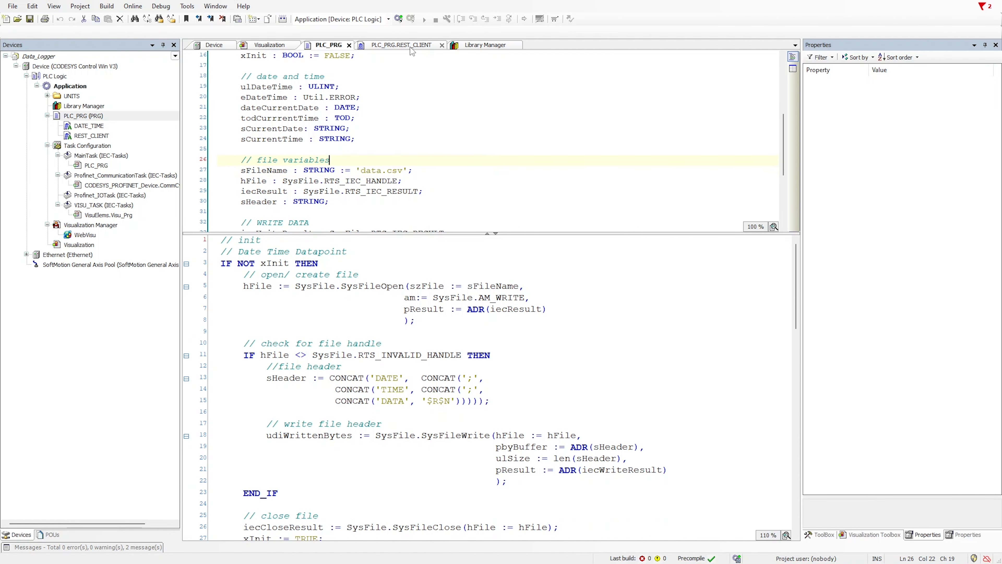
left_click(398, 18)
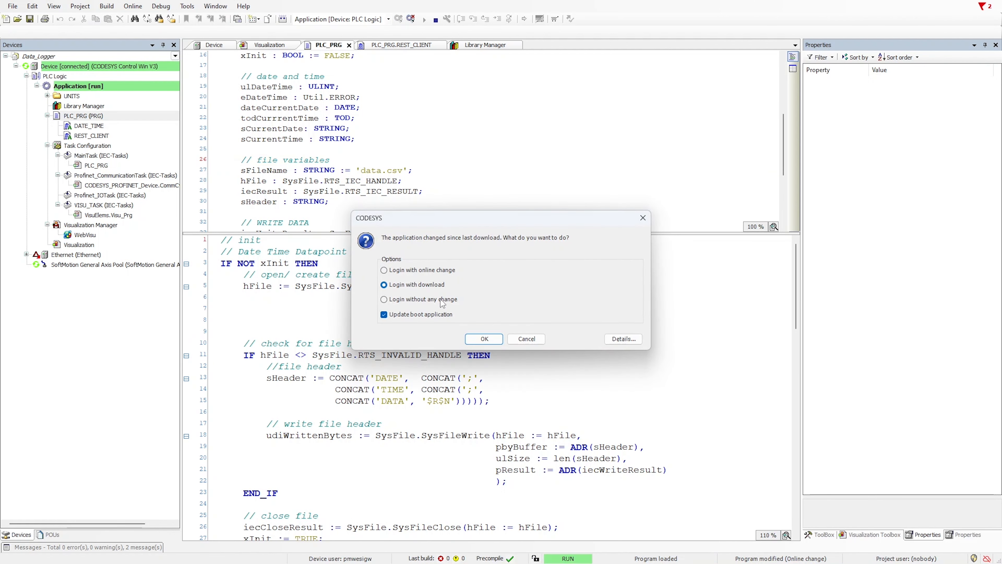
Log in with download of the changed application and start it running.
left_click(484, 338)
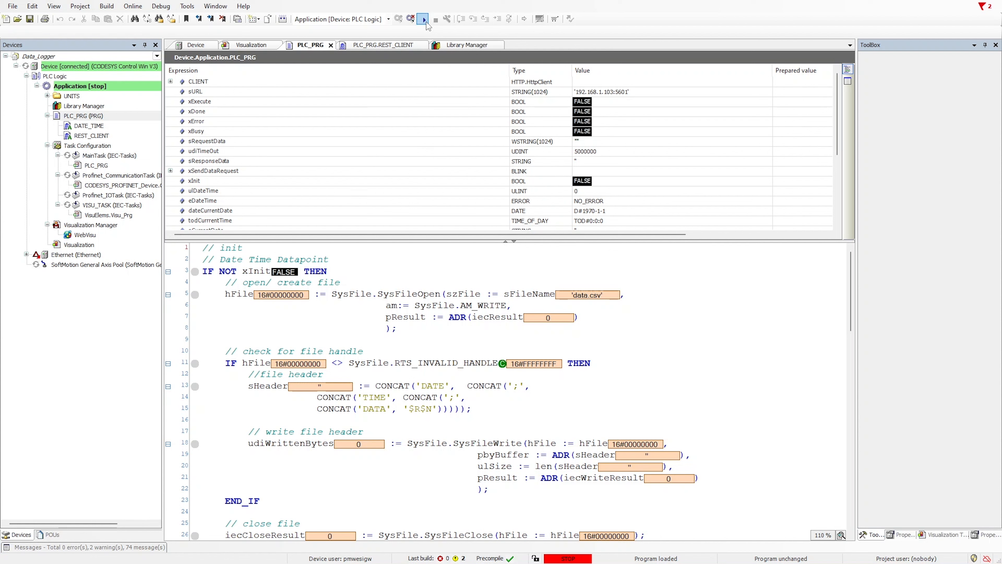
left_click(424, 19)
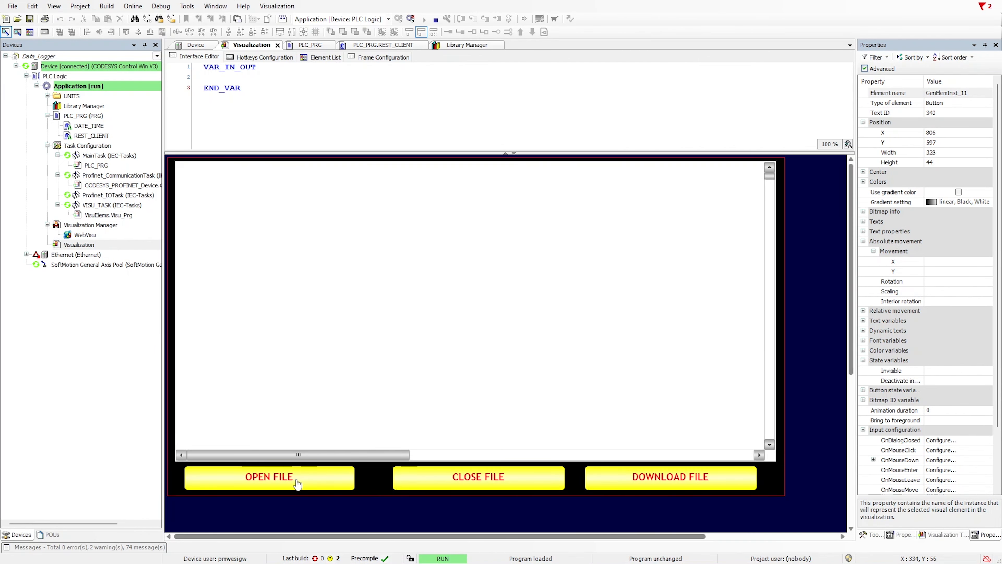
Load data.csv into the online visualization's text area, rows growing through 05:57:35.177.
left_click(269, 478)
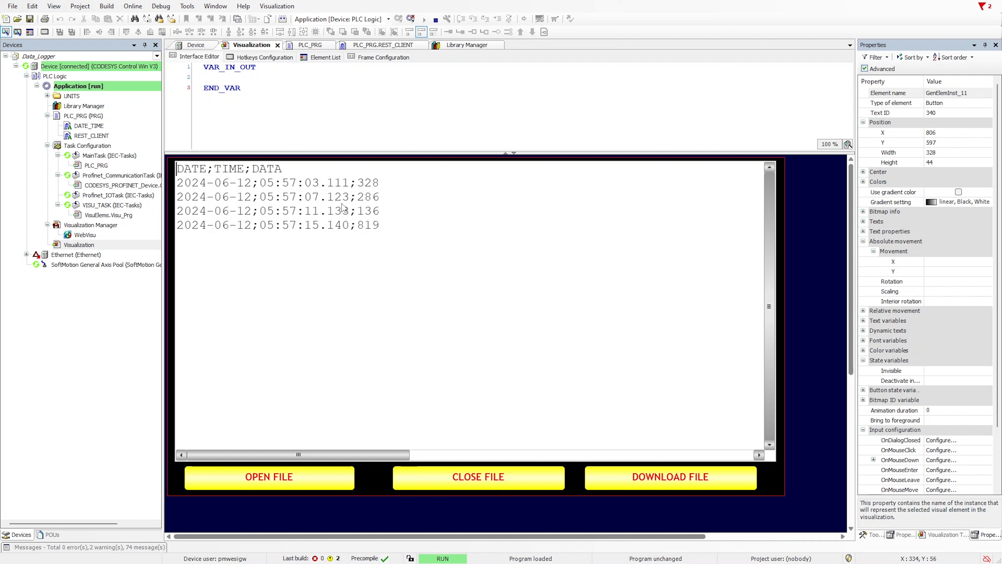
mouse_move(347, 230)
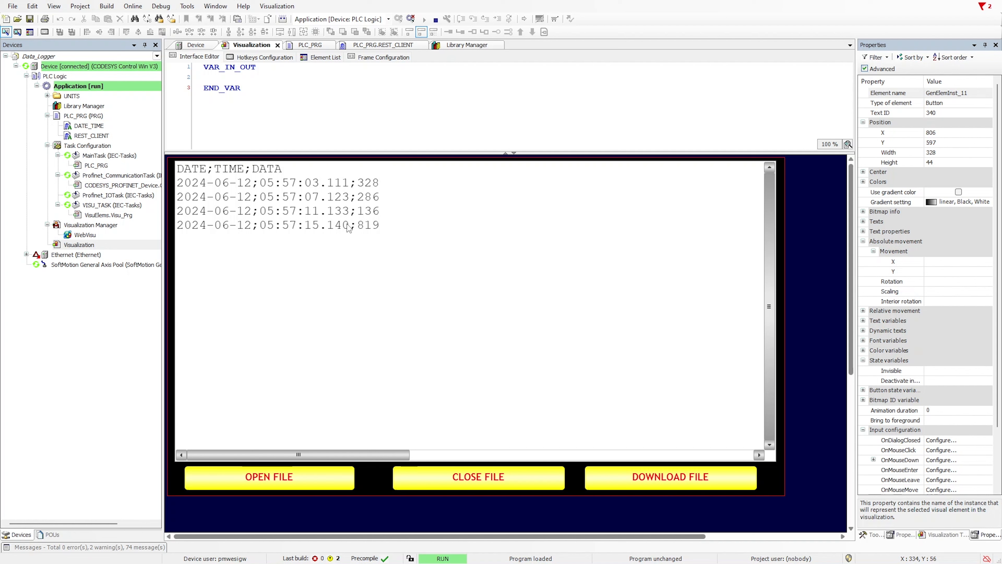
mouse_move(288, 173)
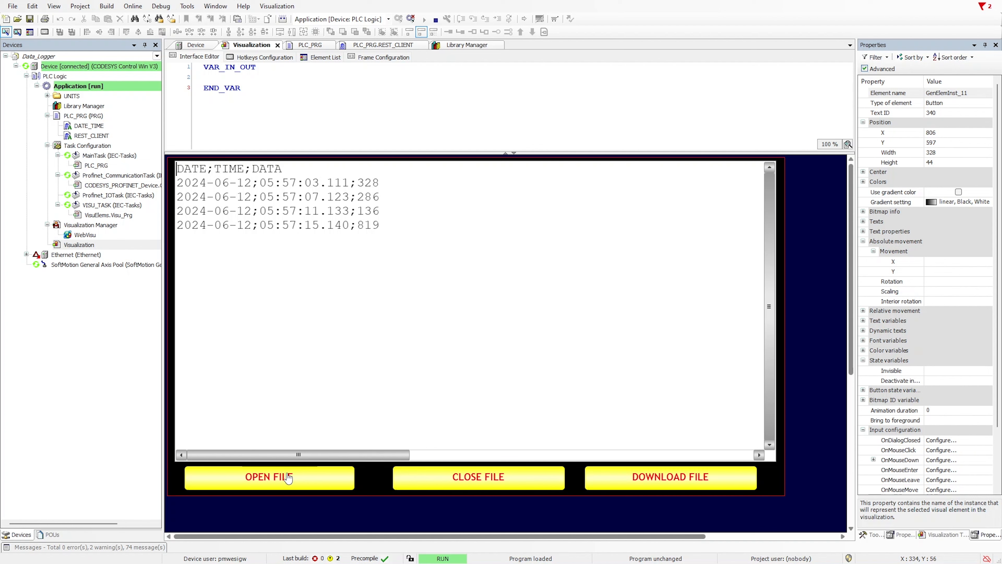
left_click(270, 477)
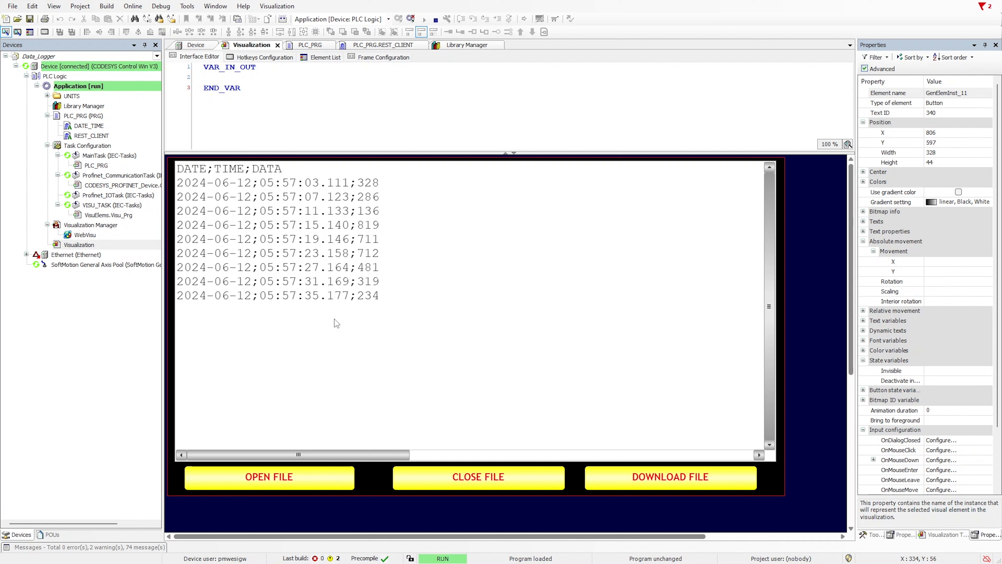
mouse_move(372, 318)
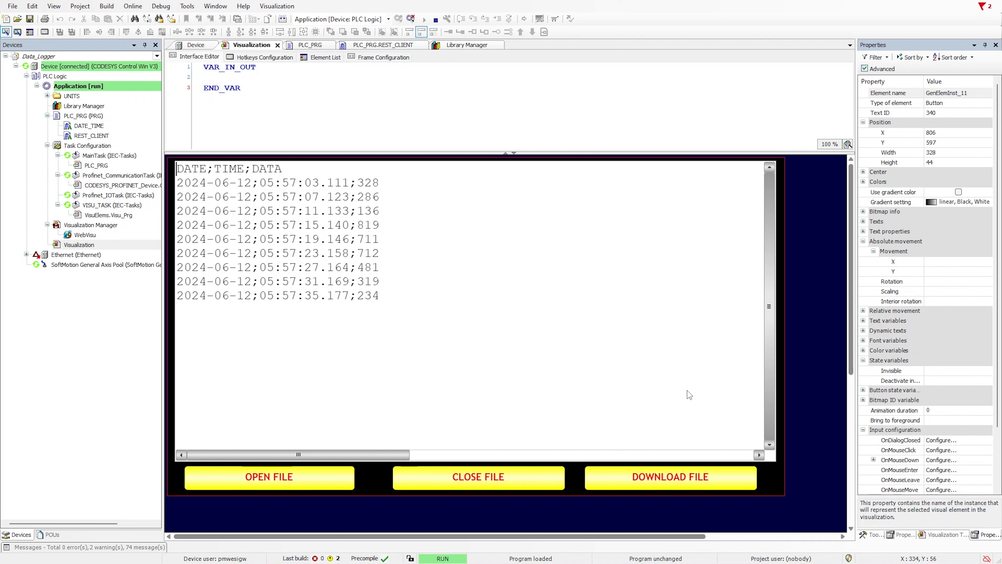
mouse_move(369, 195)
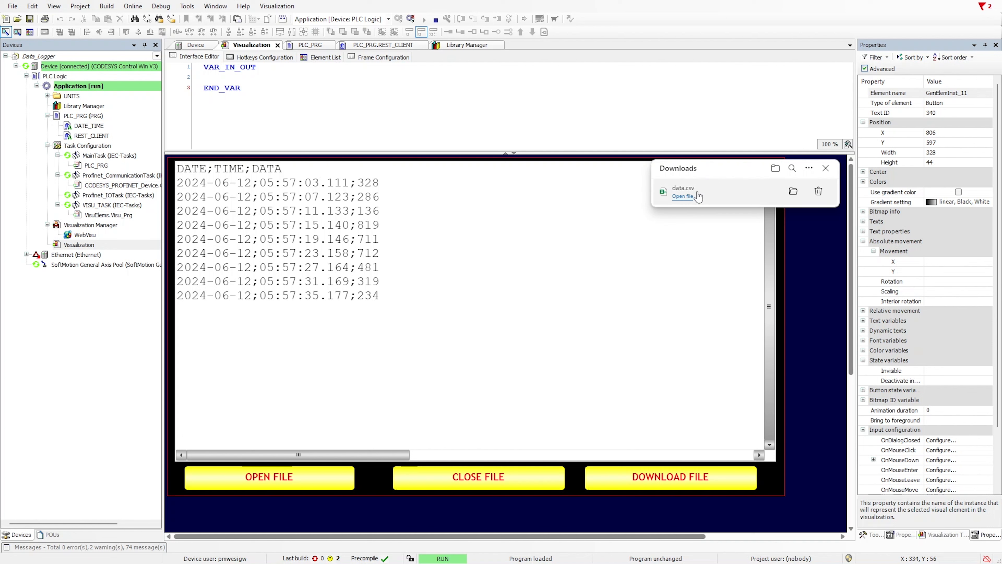
mouse_move(694, 206)
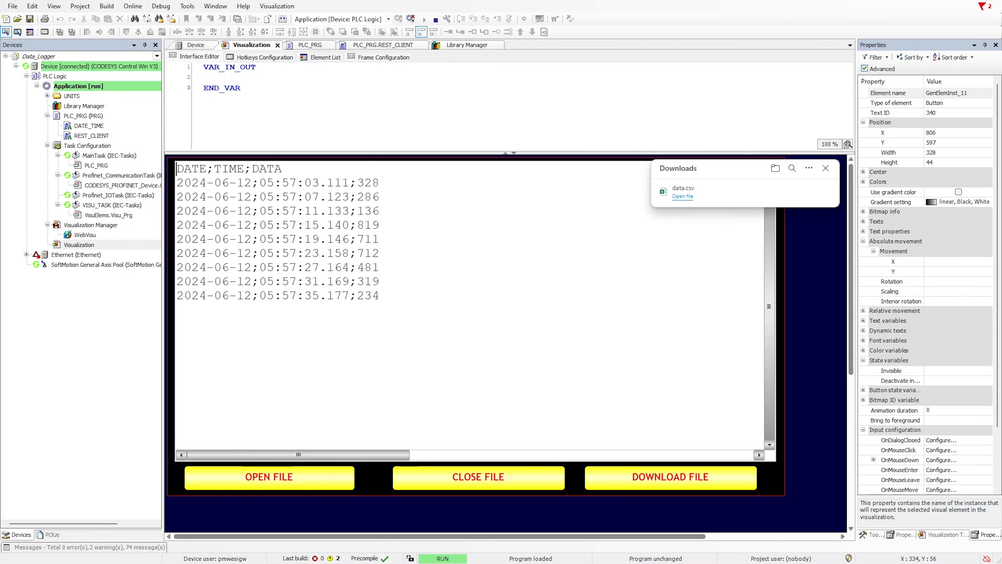
Open the downloaded data.csv from the browser Downloads panel in Excel.
left_click(682, 196)
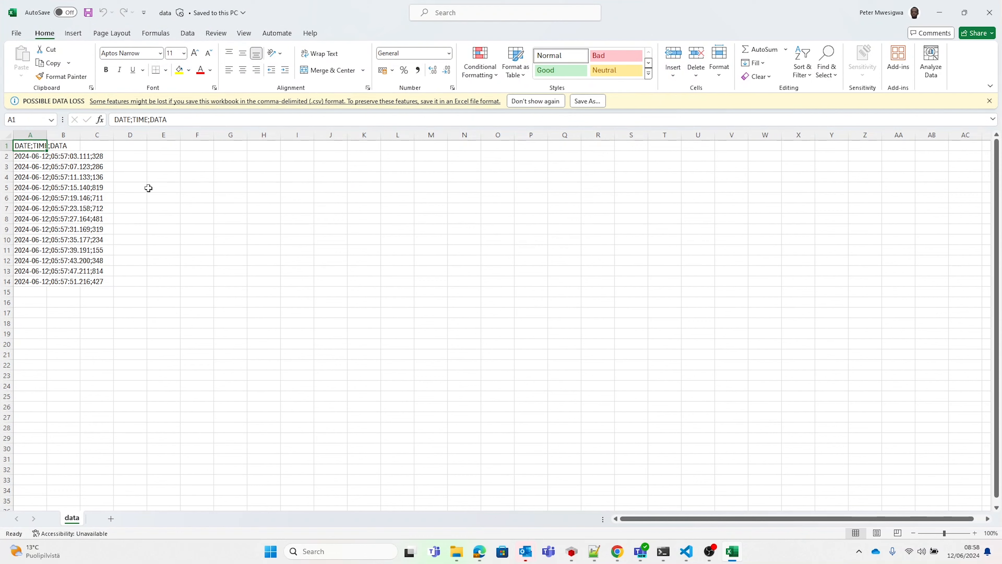
mouse_move(635, 7)
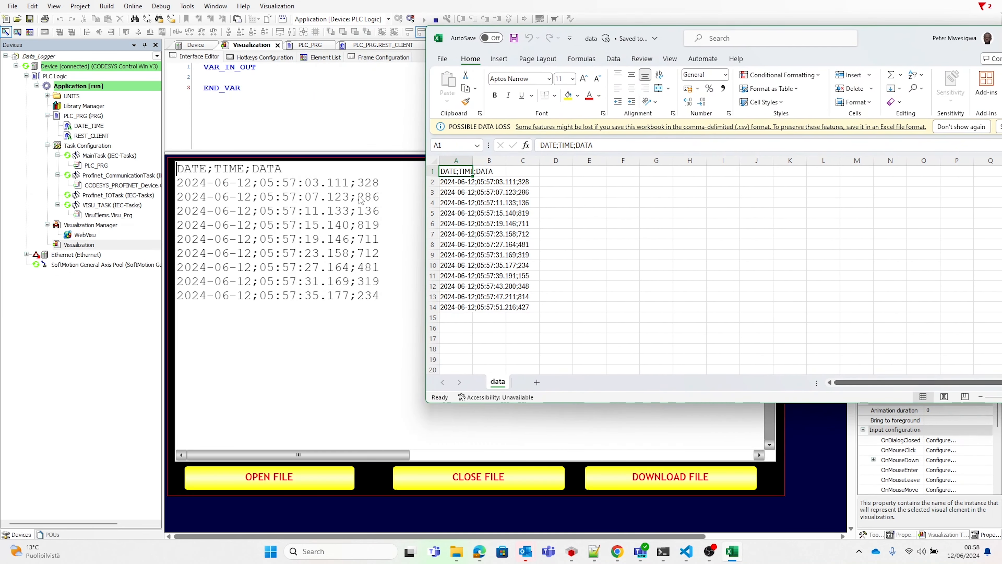
mouse_move(394, 214)
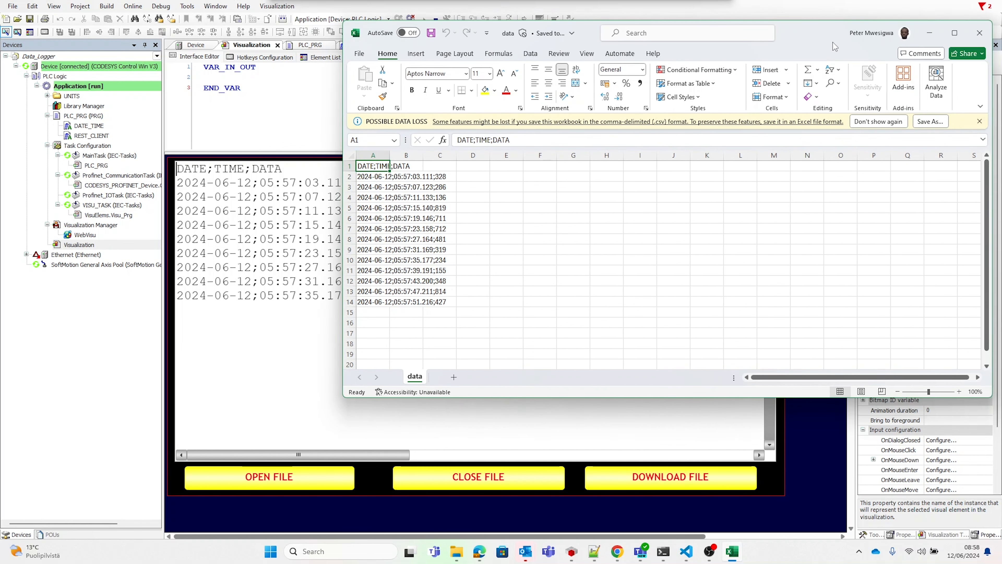
Maximize the Excel window and select column A holding the semicolon-joined log lines.
left_click(953, 33)
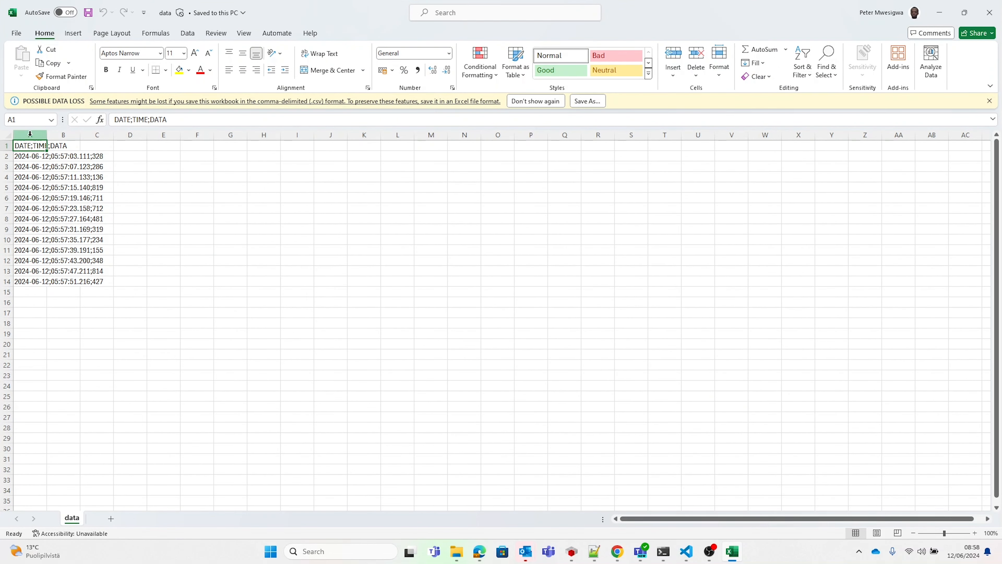
left_click(188, 33)
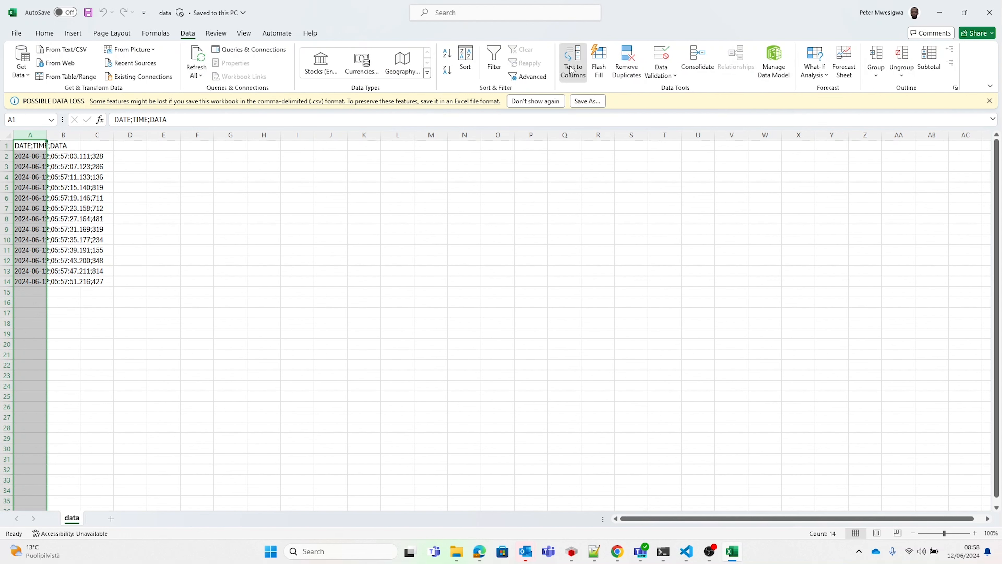
Convert column A to semicolon-delimited DATE, TIME and DATA columns, all formatted as Text.
left_click(573, 57)
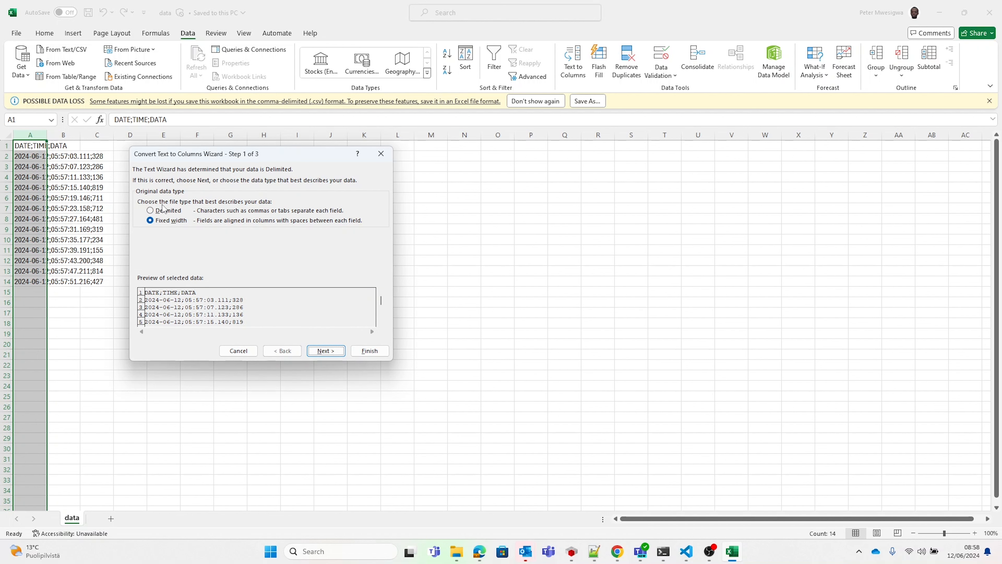
left_click(150, 211)
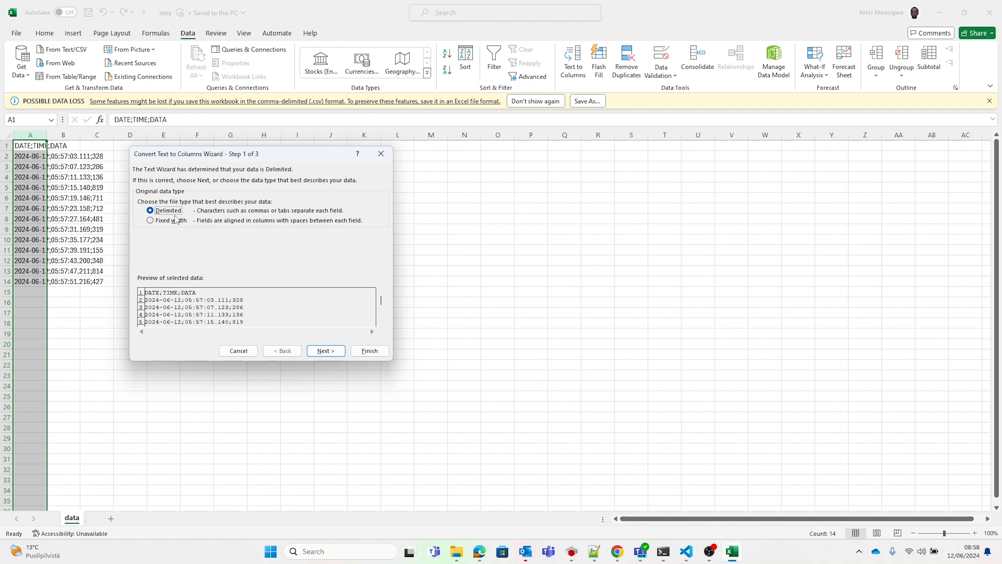
left_click(326, 351)
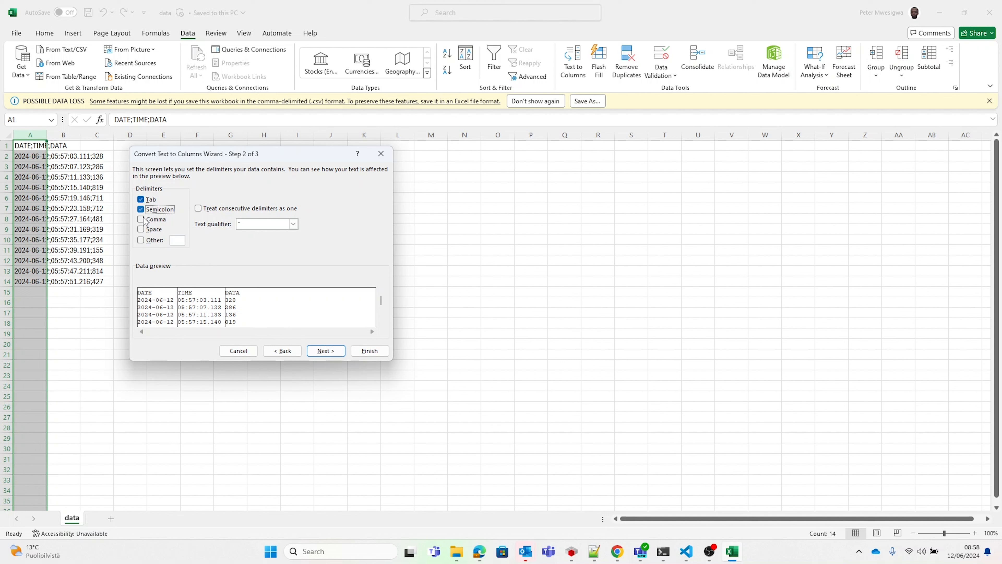
left_click(326, 351)
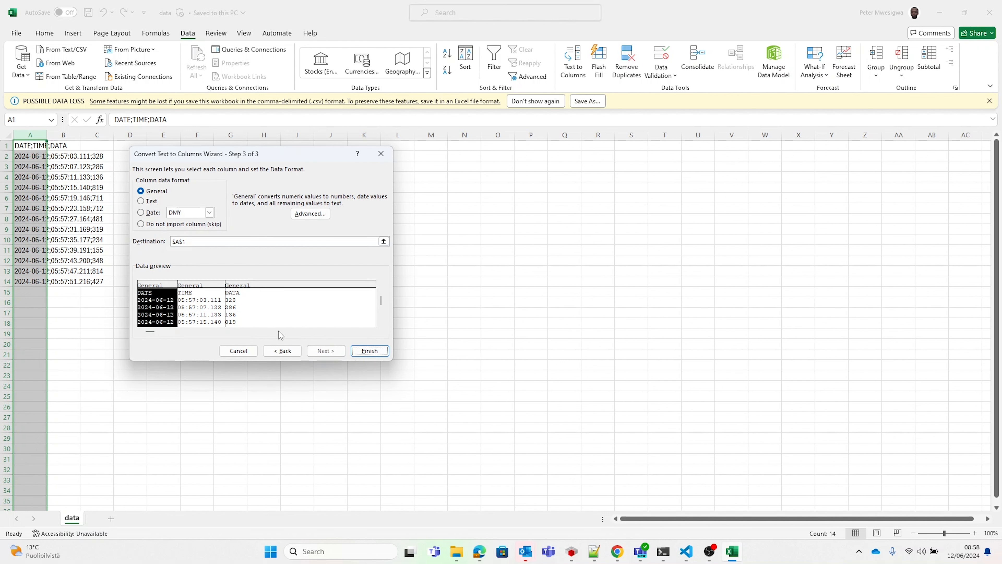
left_click(140, 200)
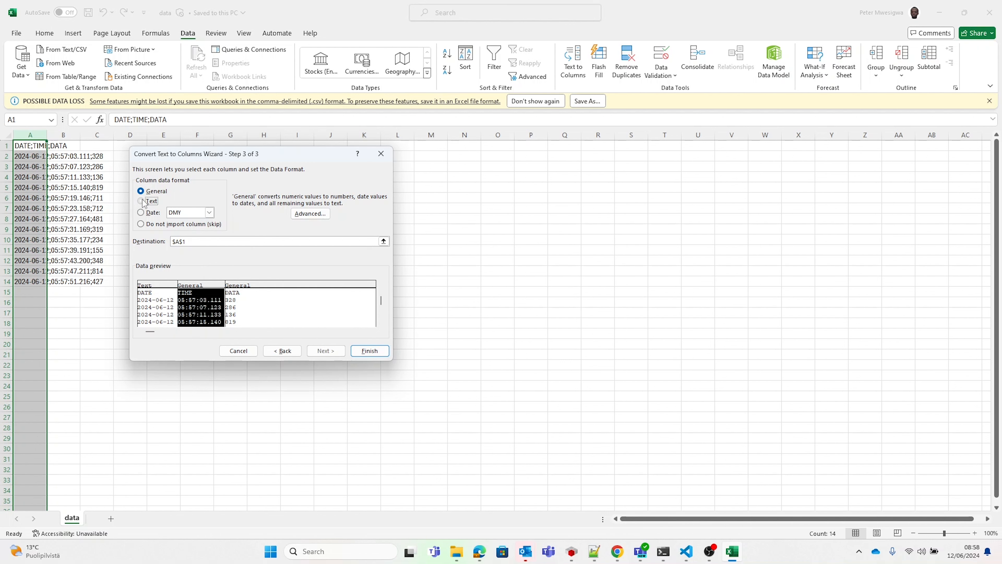
left_click(140, 200)
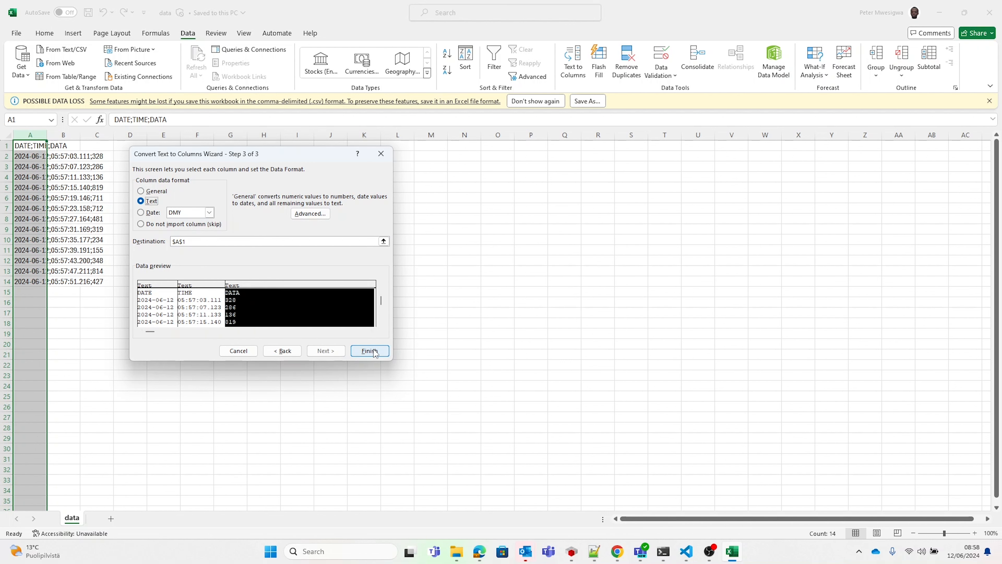
left_click(370, 351)
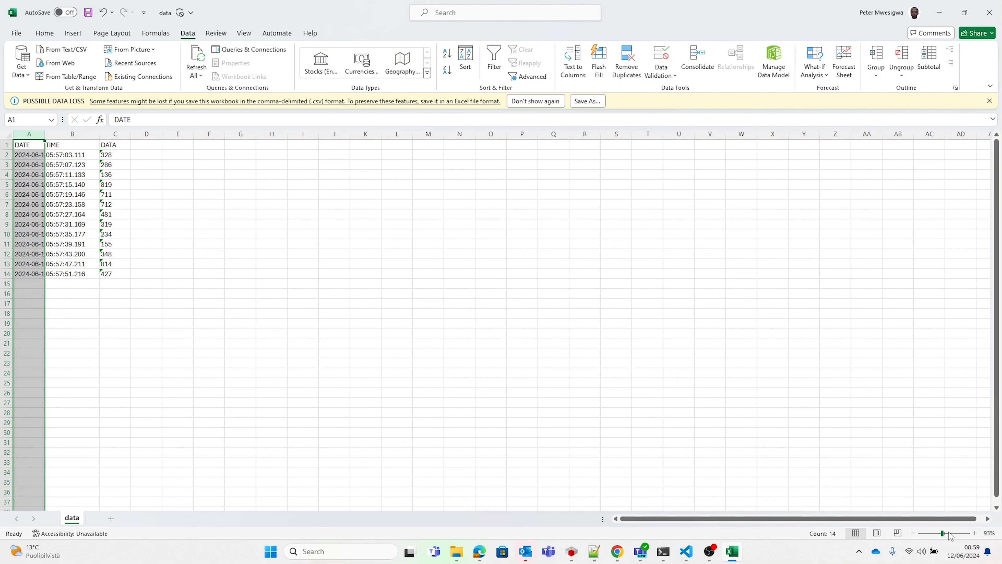
Zoom the sheet in so the 2024-06-12 dates, times and data values are readable.
left_click_drag(943, 532, 951, 533)
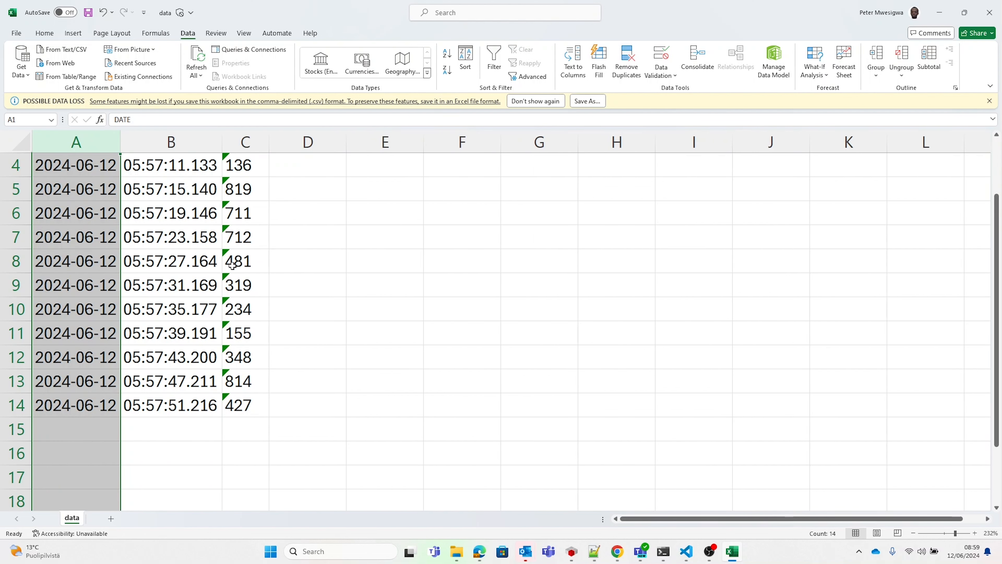
mouse_move(813, 5)
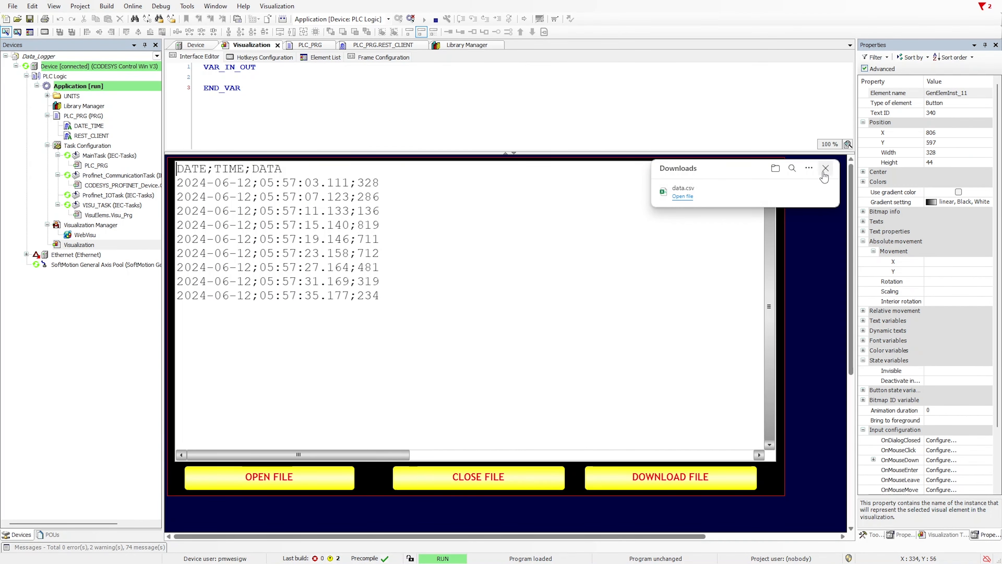
Download the longer log via DOWNLOAD FILE as data (1).csv and view its rows in Excel.
left_click(825, 168)
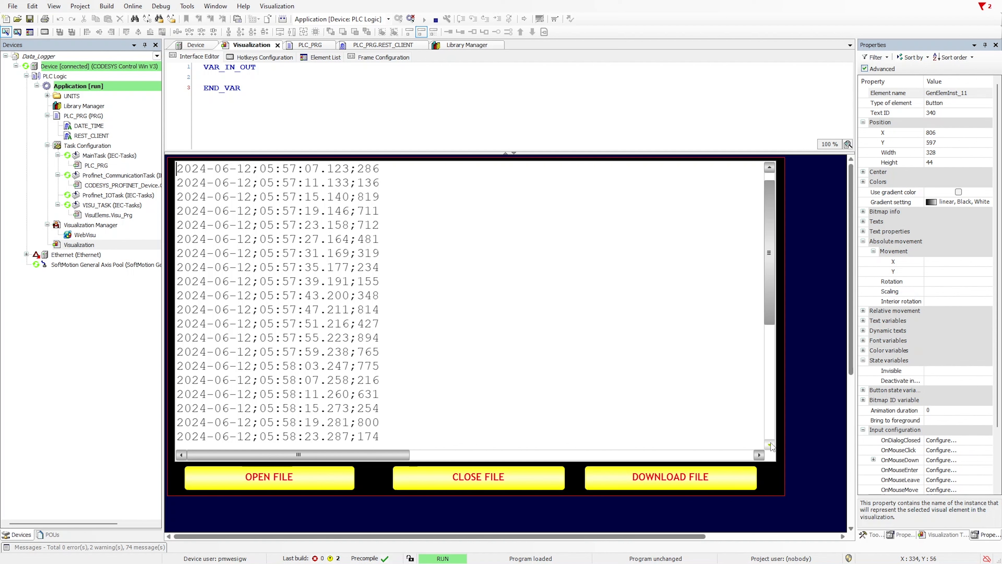
scroll("down", 3)
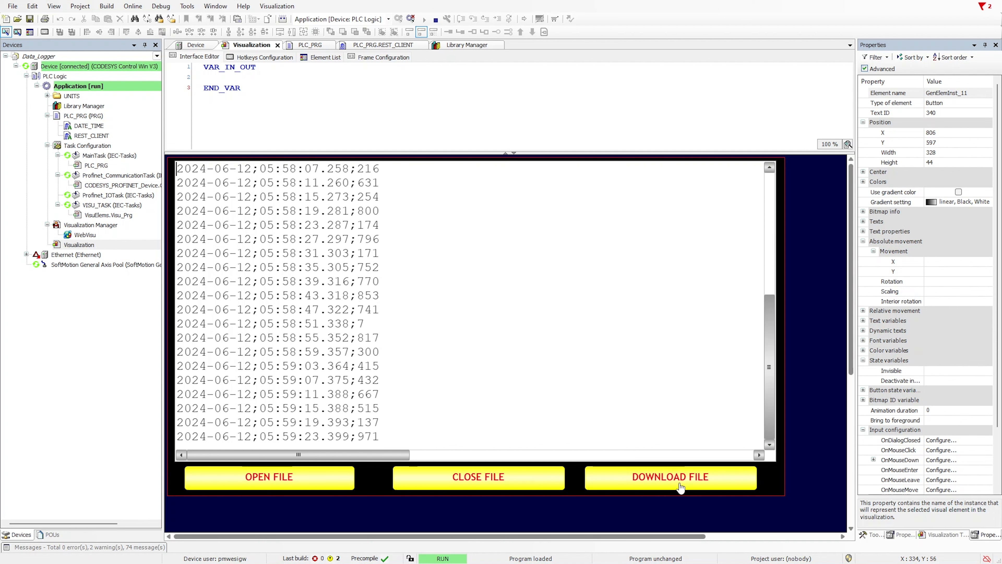
left_click(684, 483)
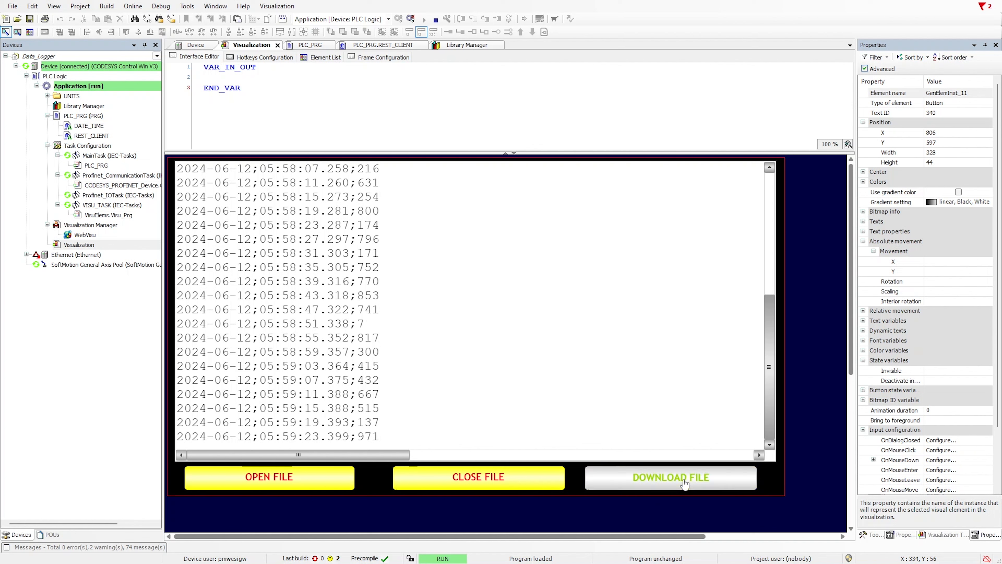
left_click(682, 483)
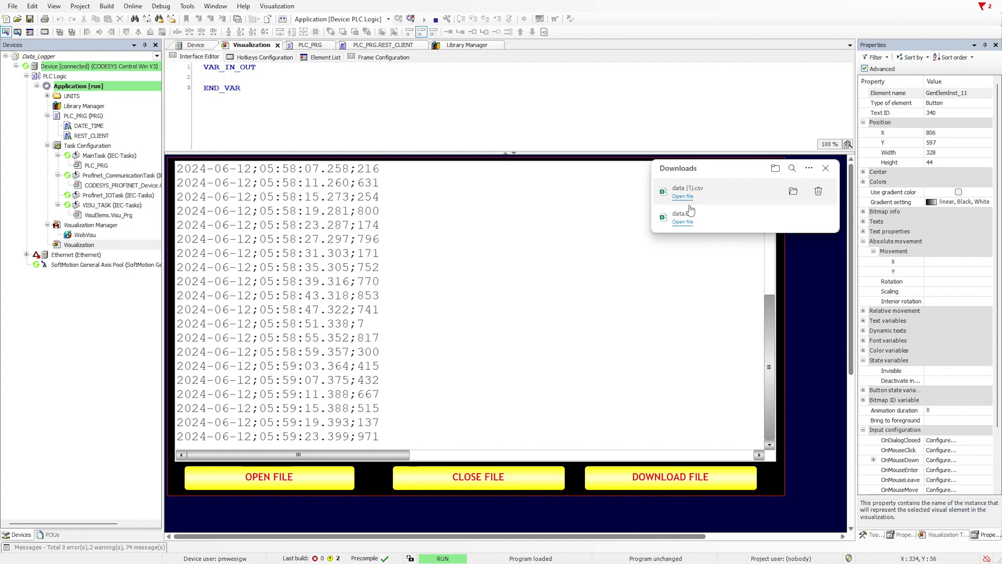
mouse_move(680, 219)
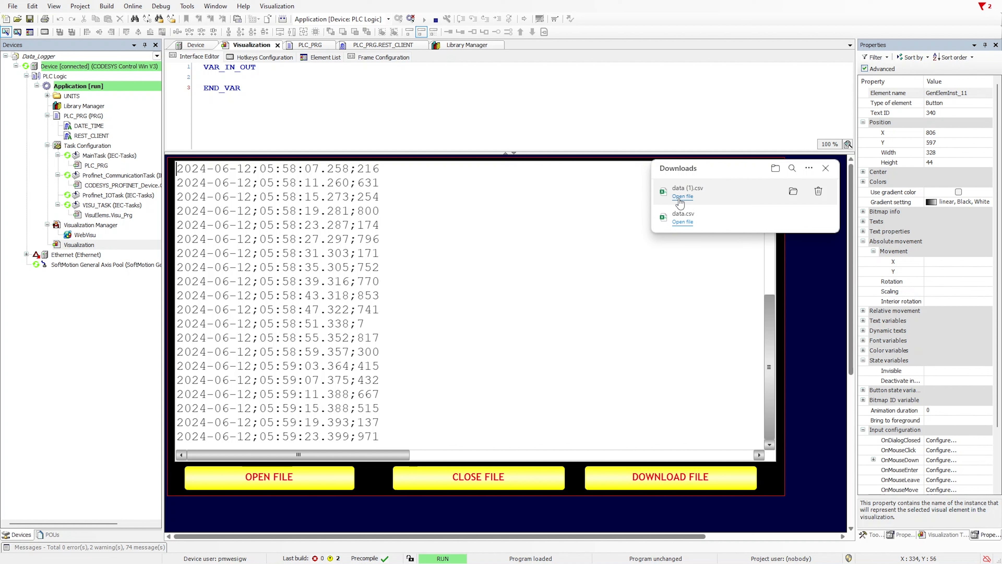
left_click(682, 196)
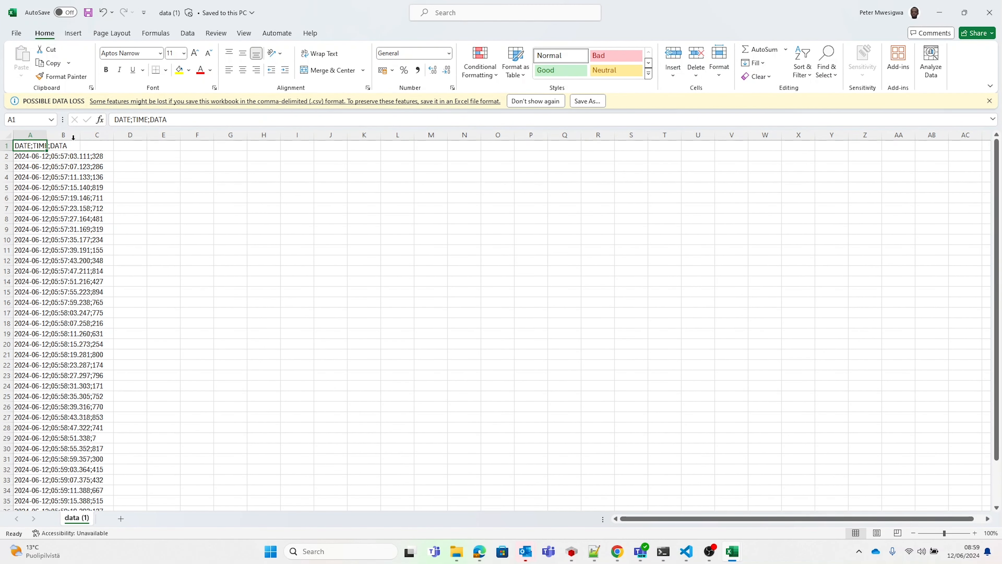
scroll("down", 3)
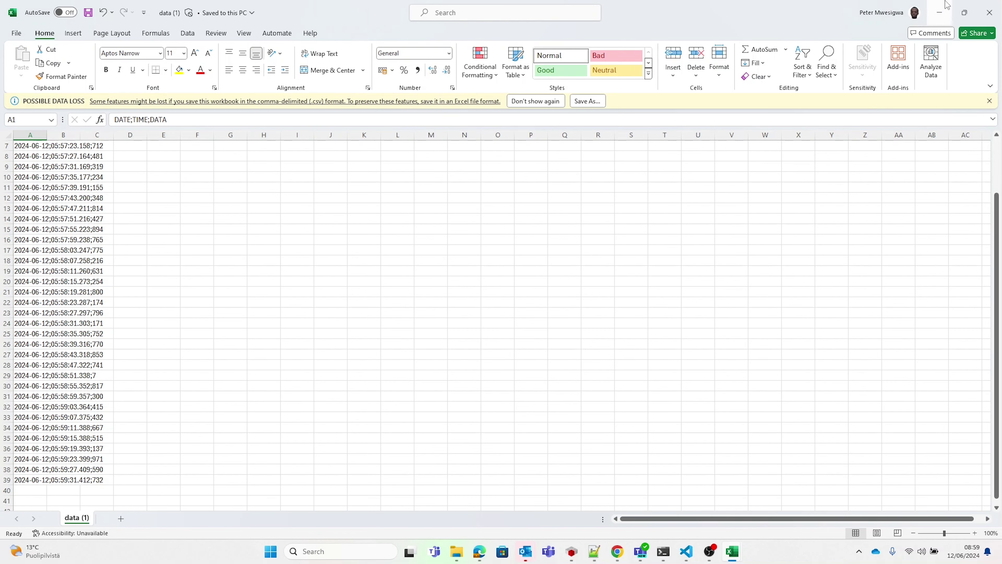